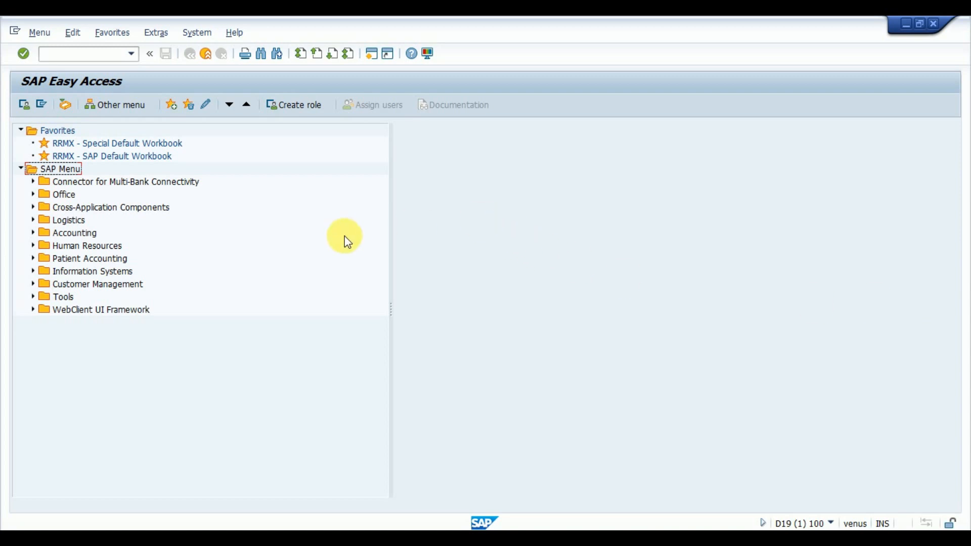
# Open the System menu to reach User Profile > Own Data (SU3).
pyautogui.click(196, 32)
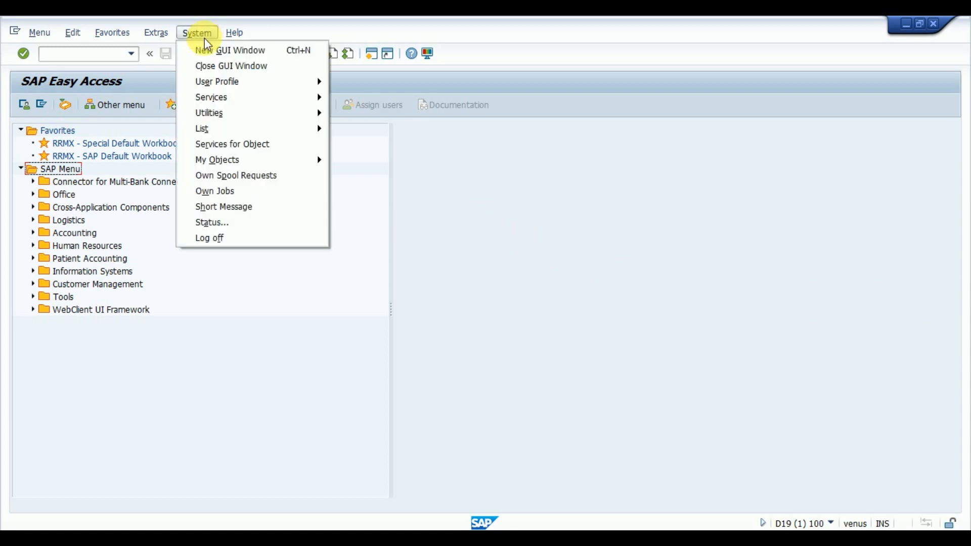
pyautogui.moveTo(230, 50)
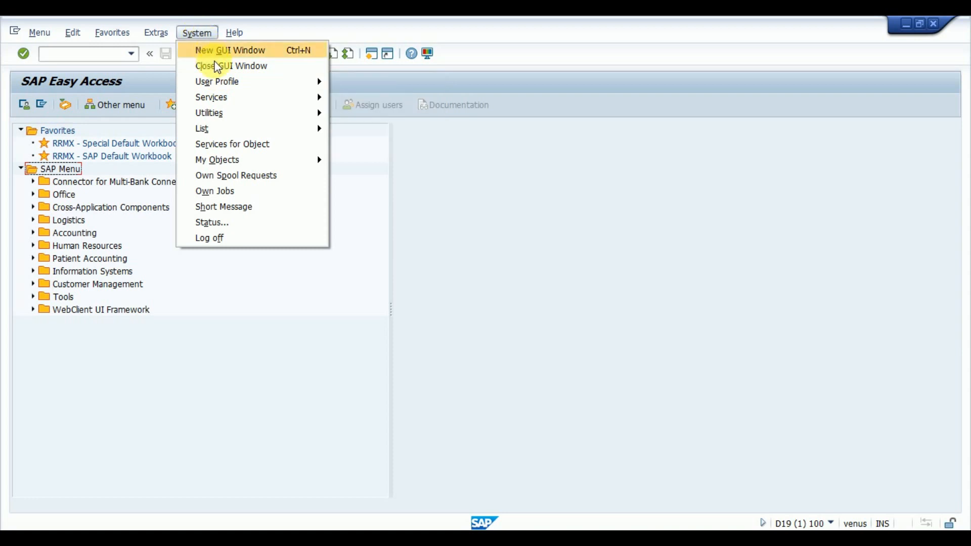
pyautogui.moveTo(217, 81)
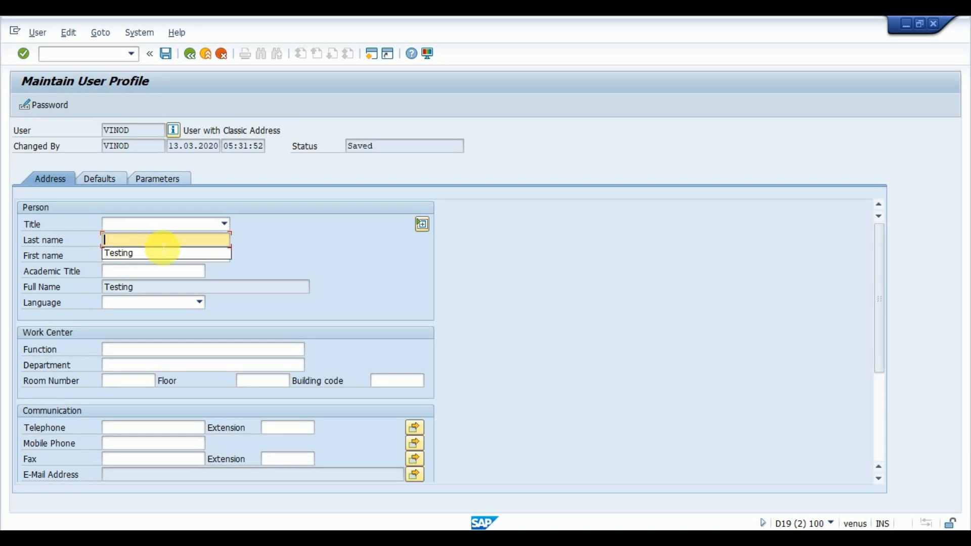
# Enter Vinod as the profile's last name, replacing Testing.
pyautogui.write('Vinod')
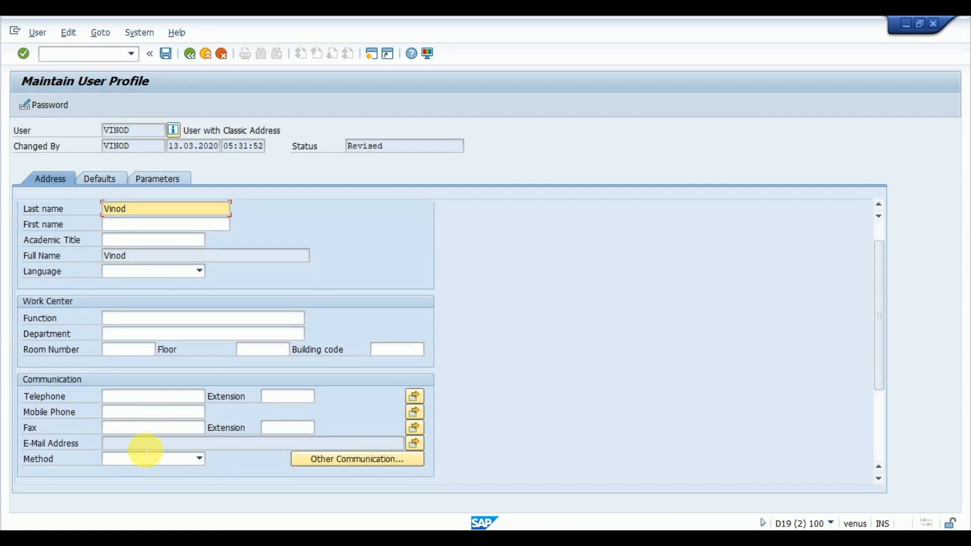
pyautogui.moveTo(182, 452)
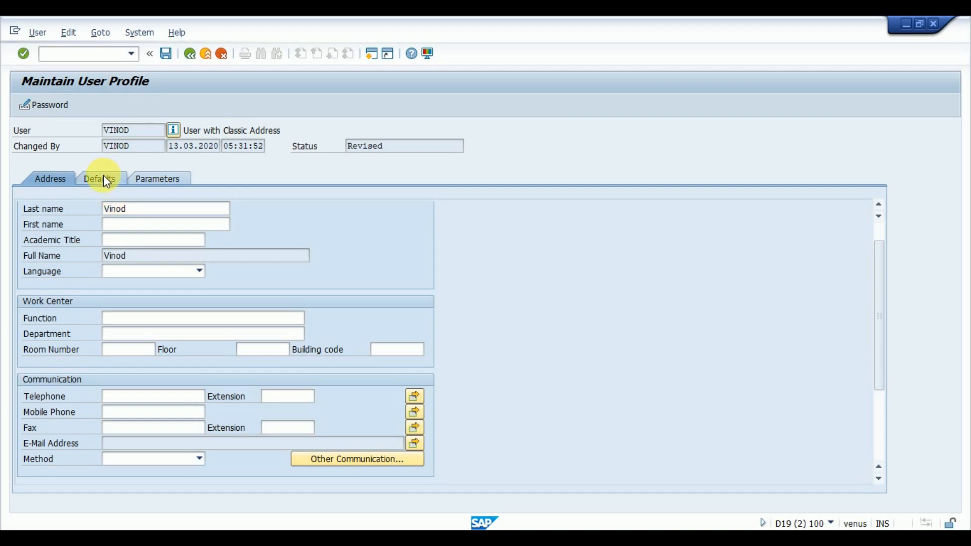
# Show the Defaults tab and start a new session with /o.
pyautogui.click(98, 179)
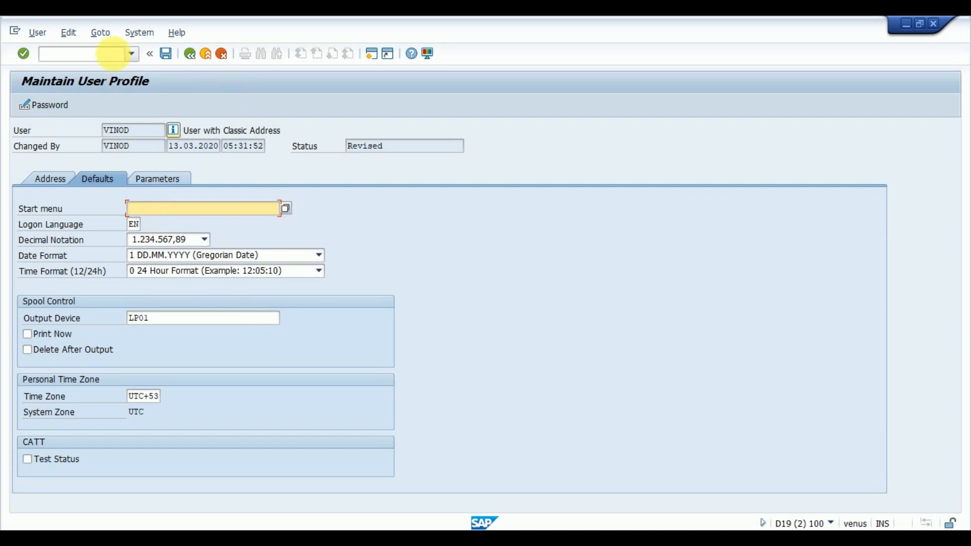
pyautogui.click(80, 53)
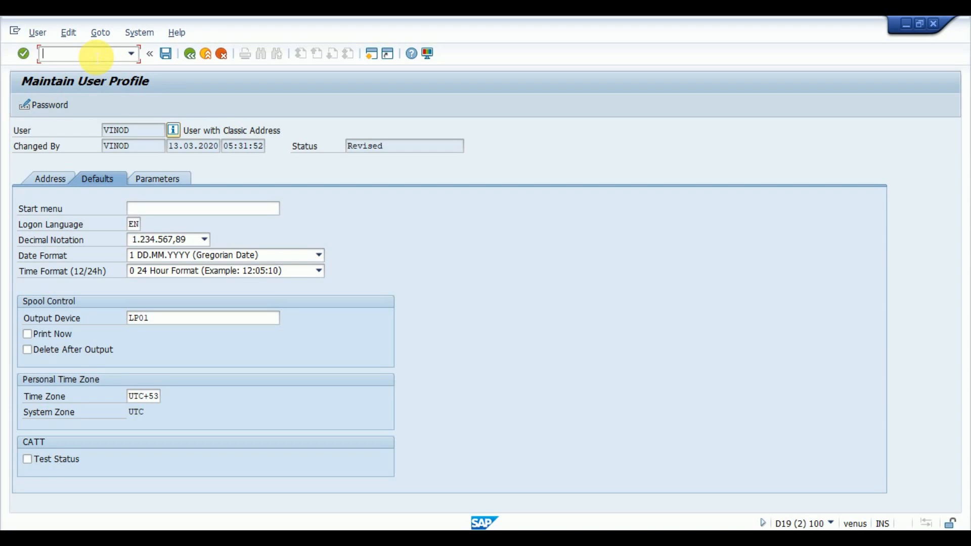
pyautogui.write('/o')
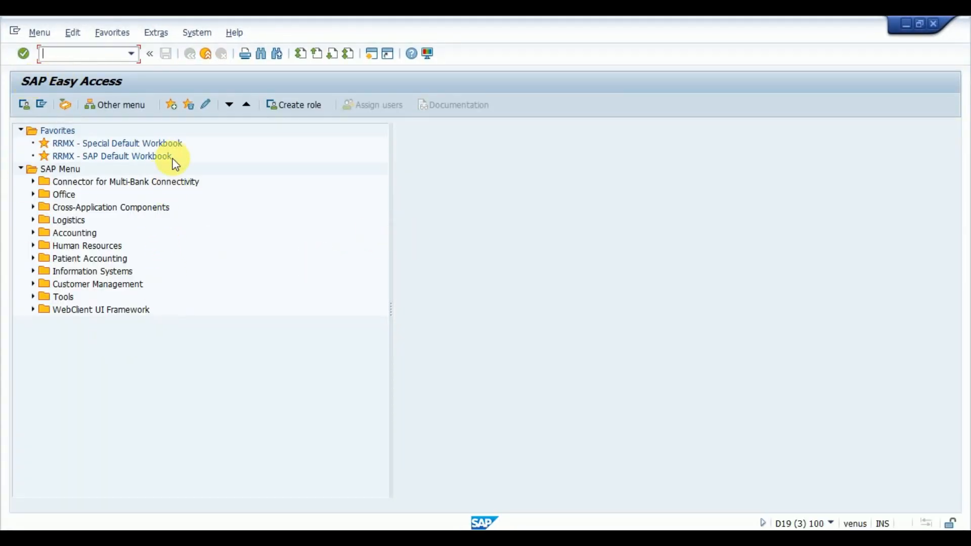
pyautogui.moveTo(225, 302)
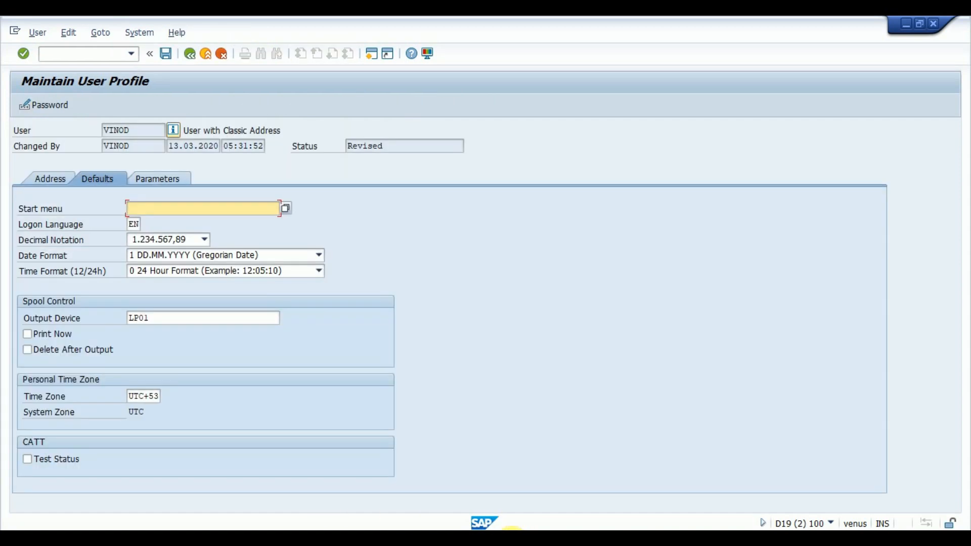
# Enter WEDI as start menu, choose X 1,234,567.89 notation, and check date format.
pyautogui.click(202, 207)
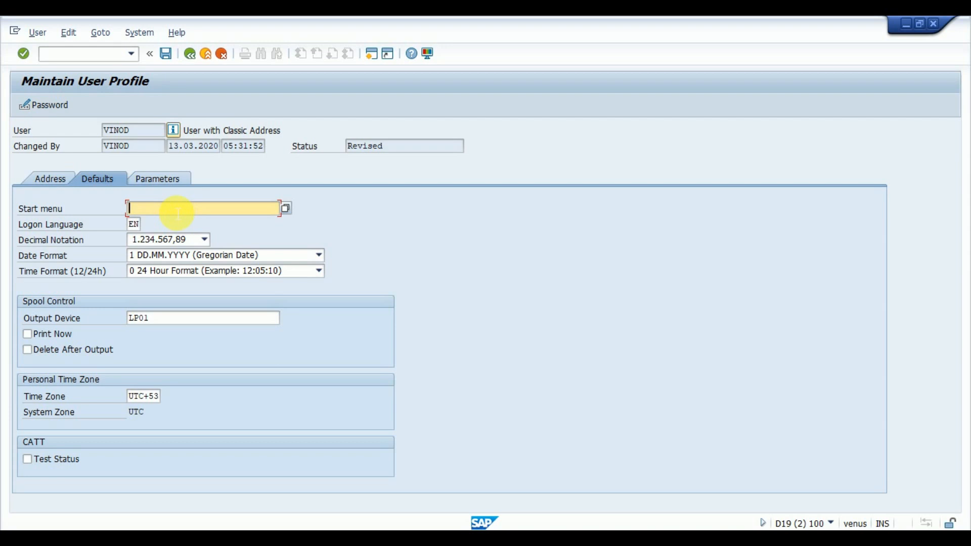
pyautogui.write('WEDI')
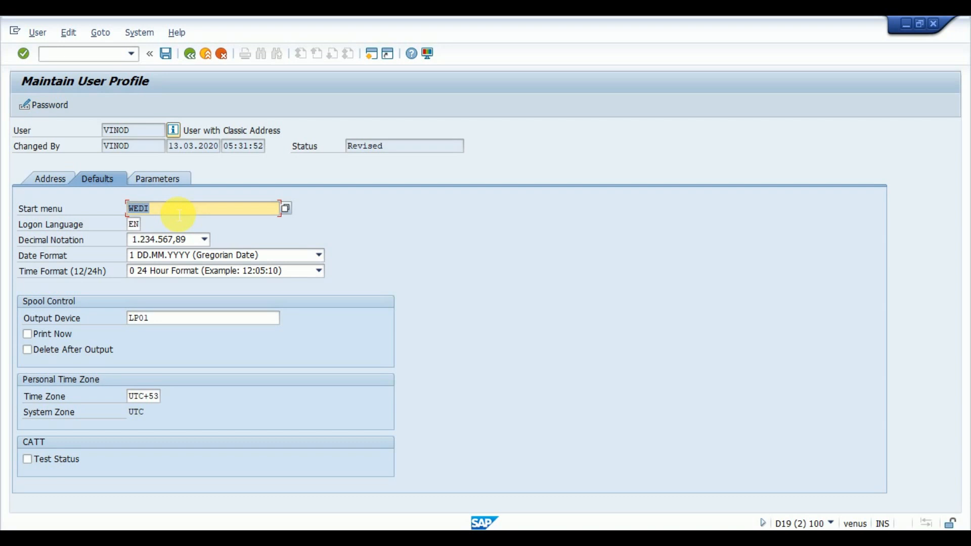
pyautogui.moveTo(311, 233)
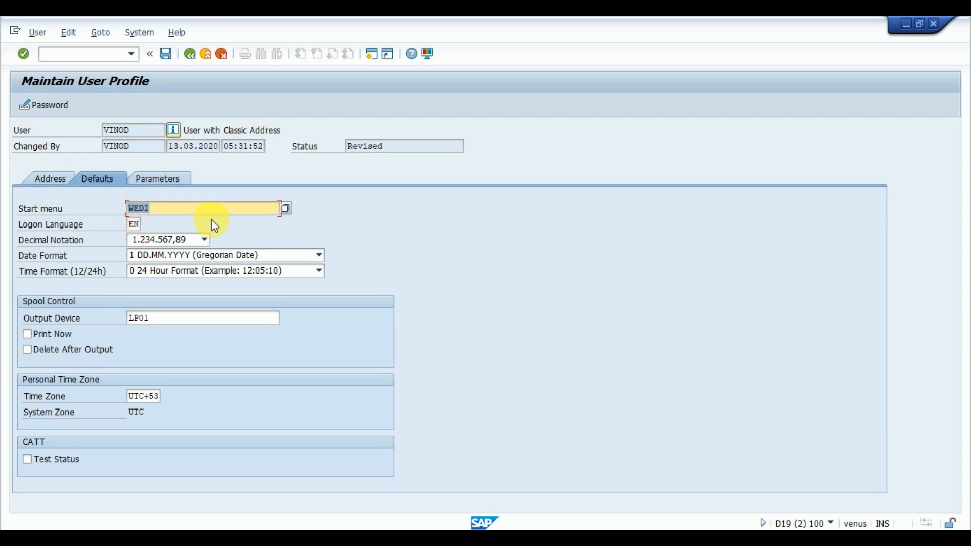
pyautogui.click(204, 239)
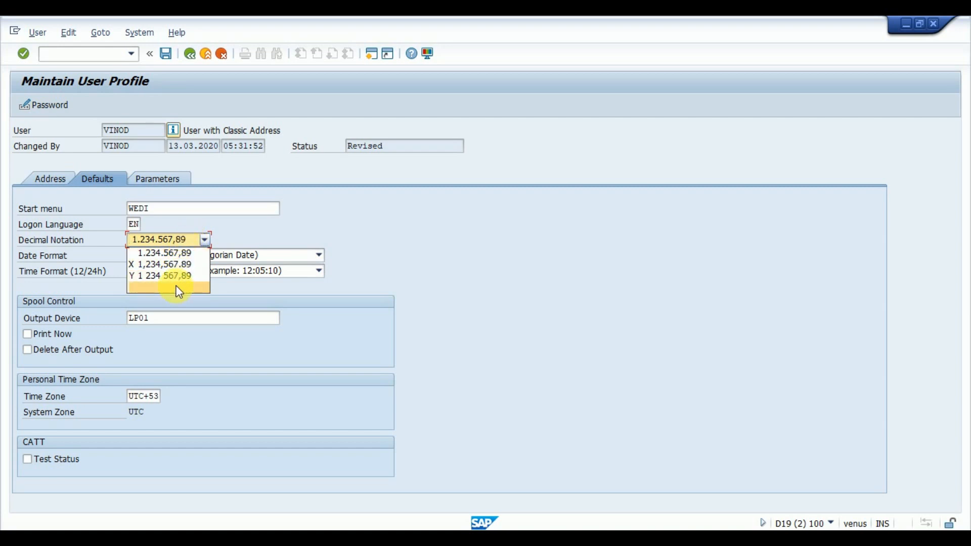
pyautogui.moveTo(185, 254)
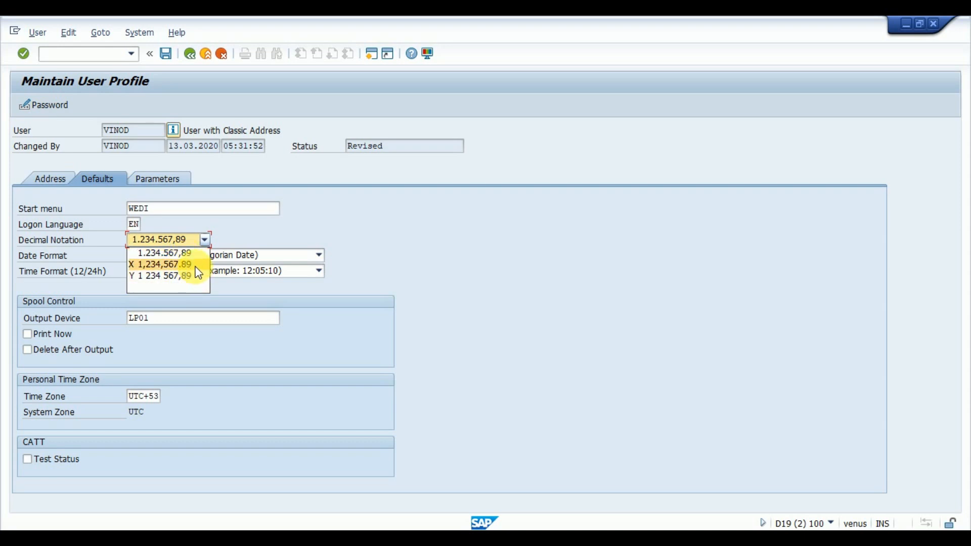
pyautogui.click(163, 264)
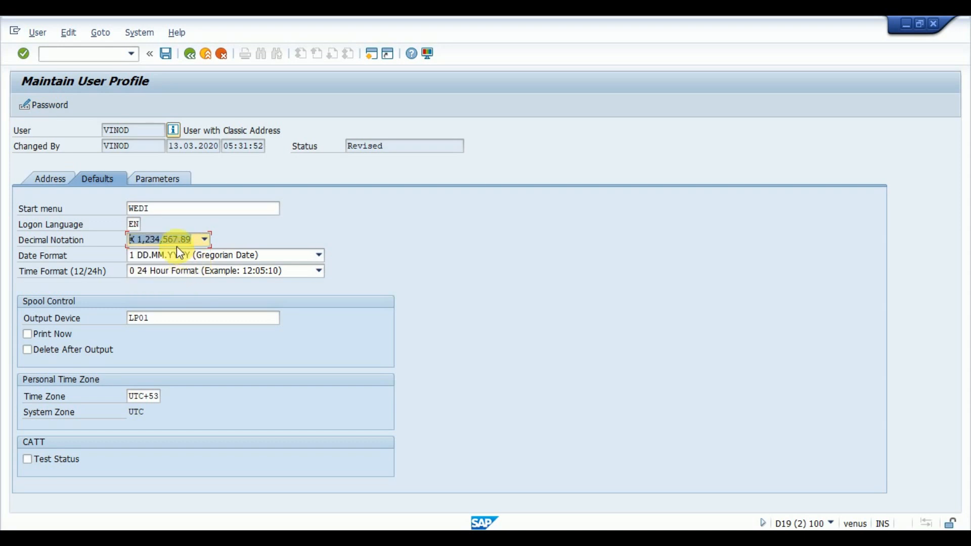
pyautogui.click(204, 240)
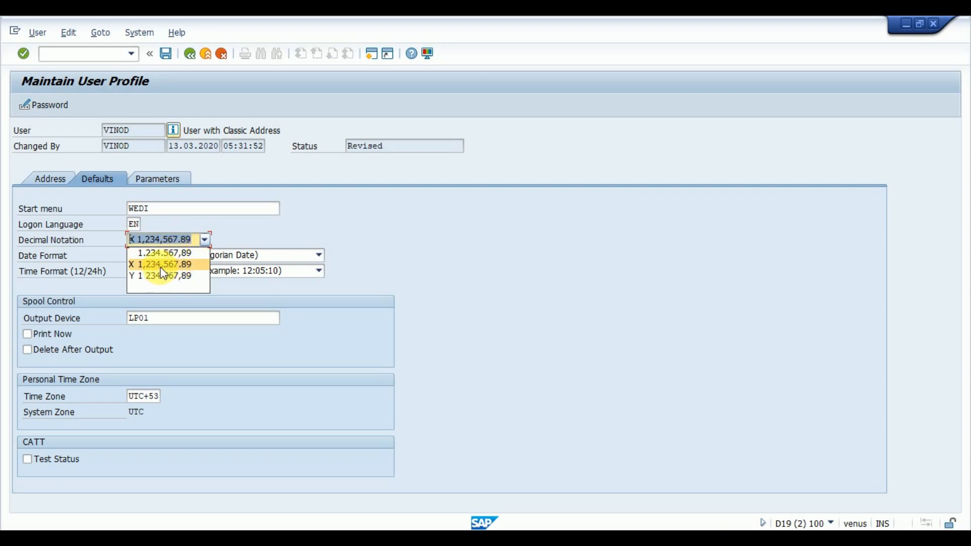
pyautogui.click(165, 264)
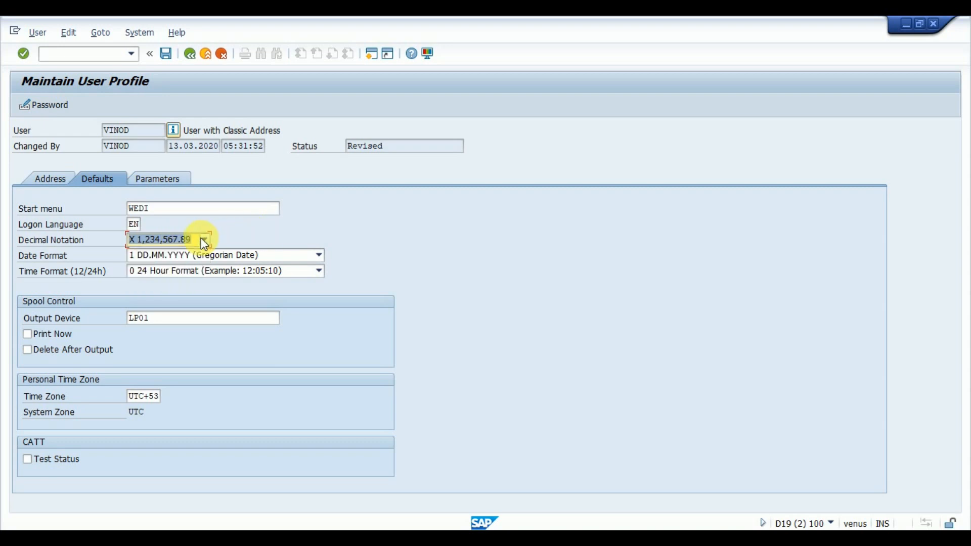
pyautogui.click(318, 254)
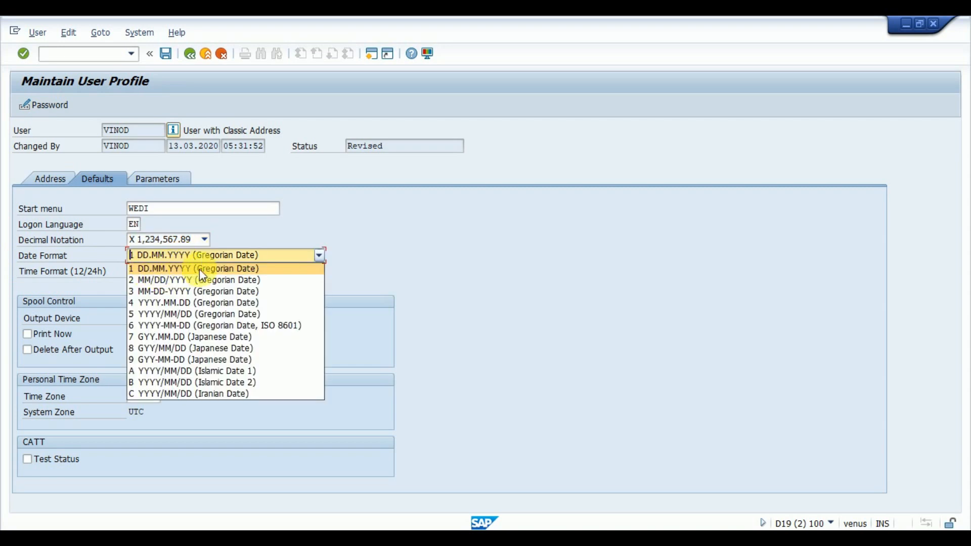
pyautogui.moveTo(213, 276)
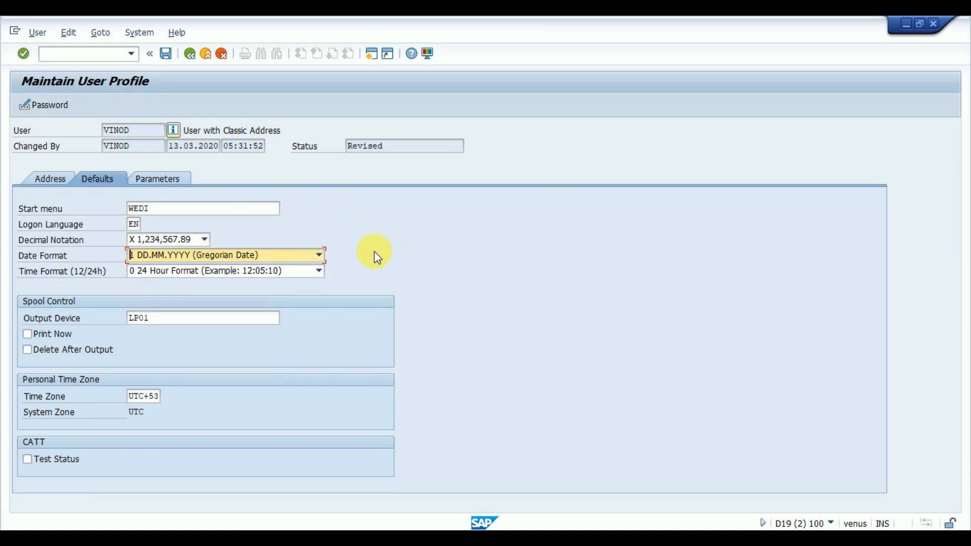
pyautogui.click(318, 271)
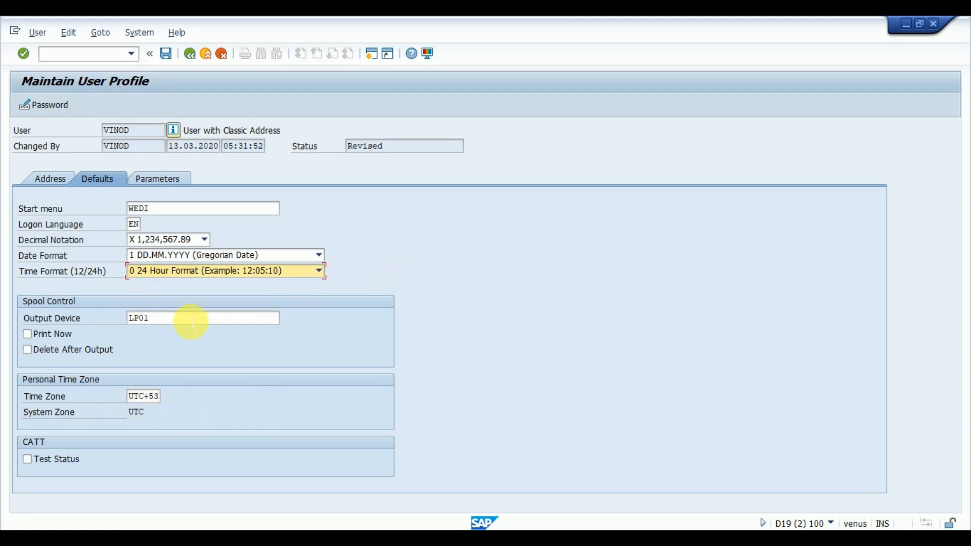
pyautogui.click(202, 317)
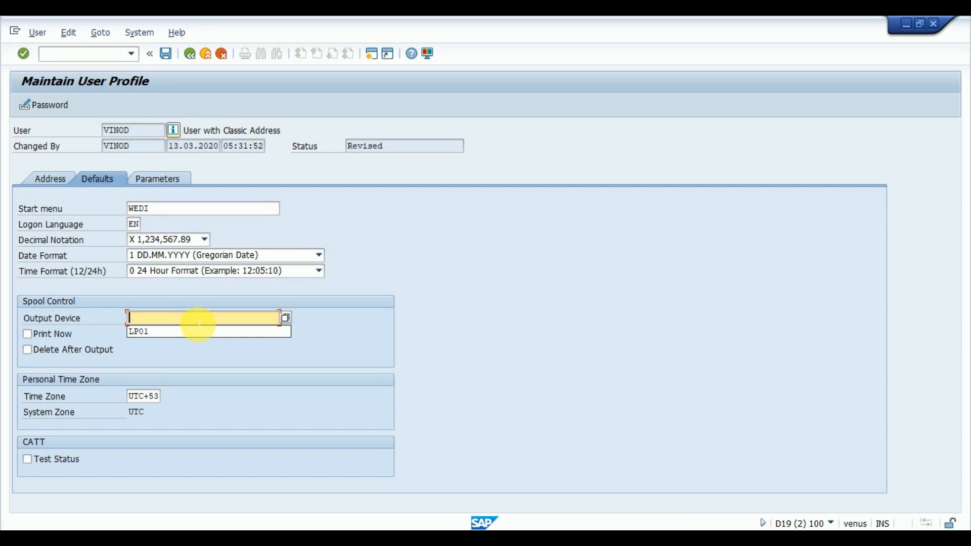
pyautogui.write('L')
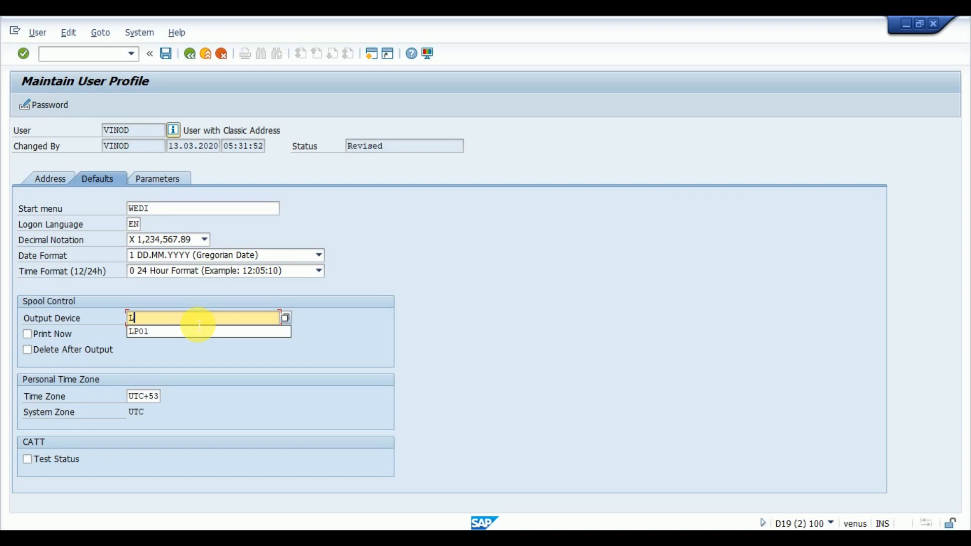
pyautogui.click(138, 331)
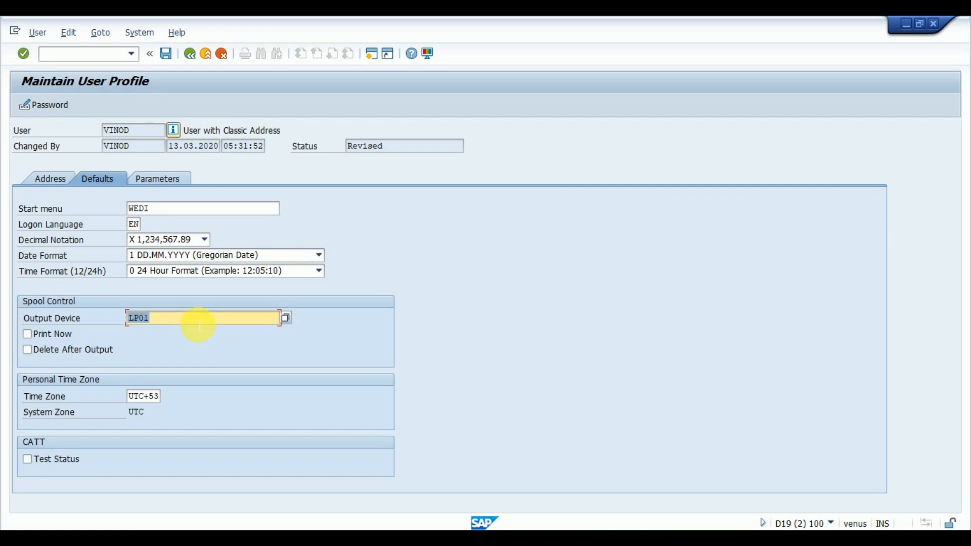
pyautogui.moveTo(432, 331)
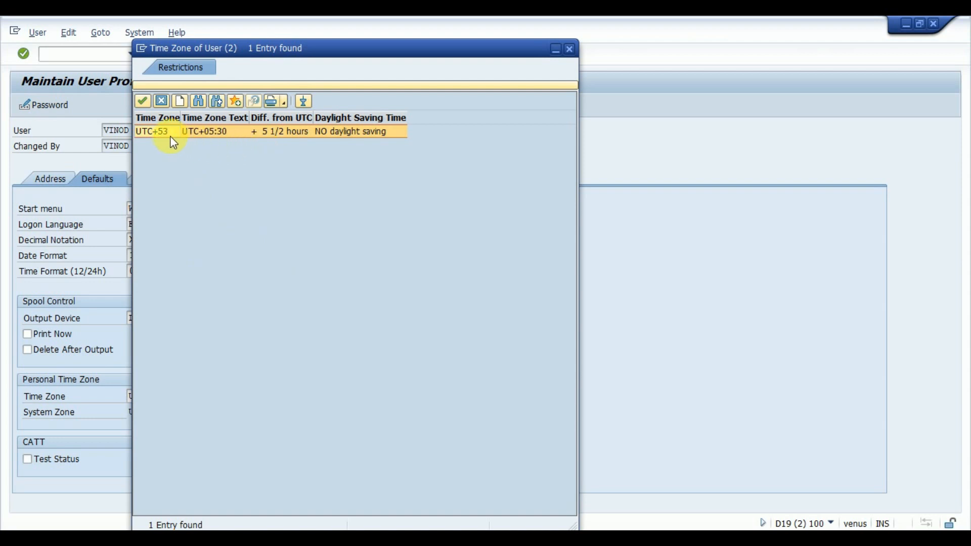
pyautogui.moveTo(267, 136)
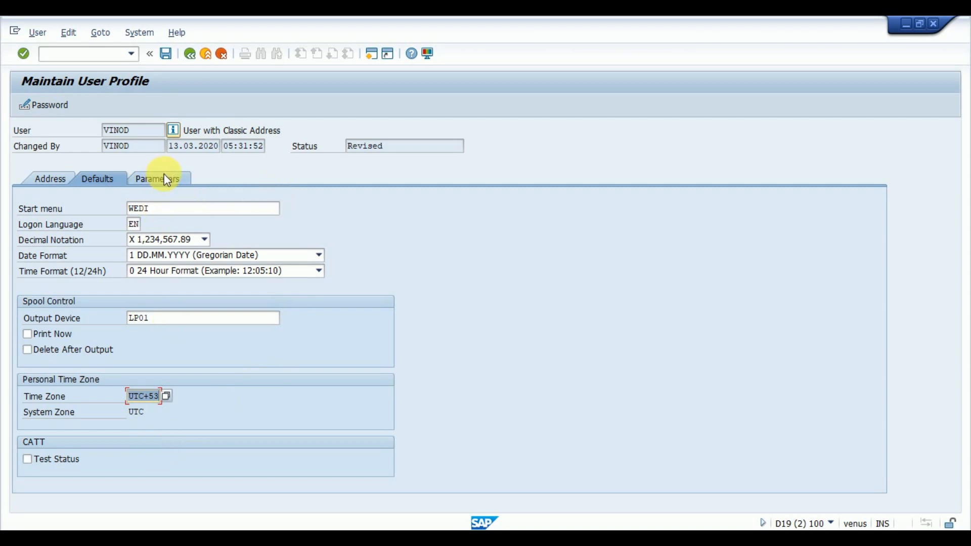
pyautogui.click(157, 179)
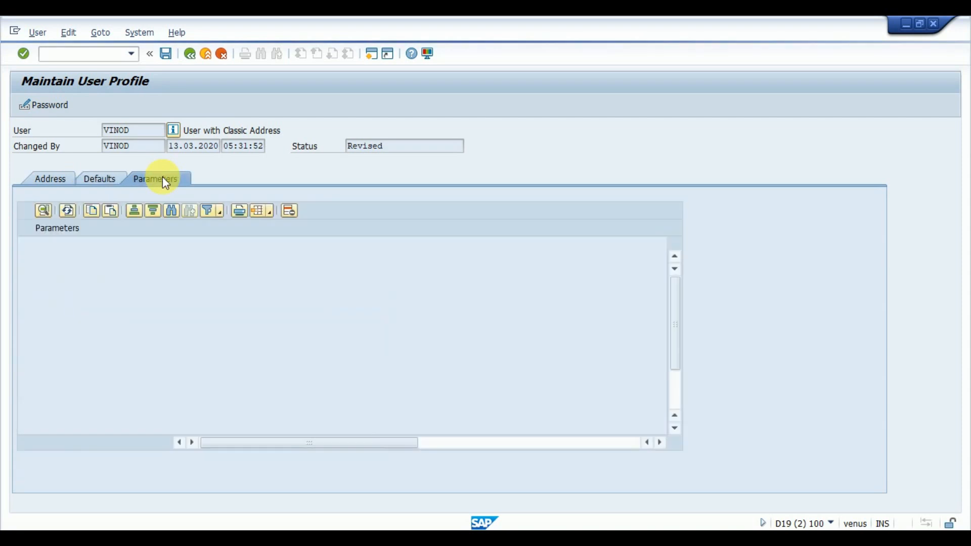
pyautogui.click(155, 179)
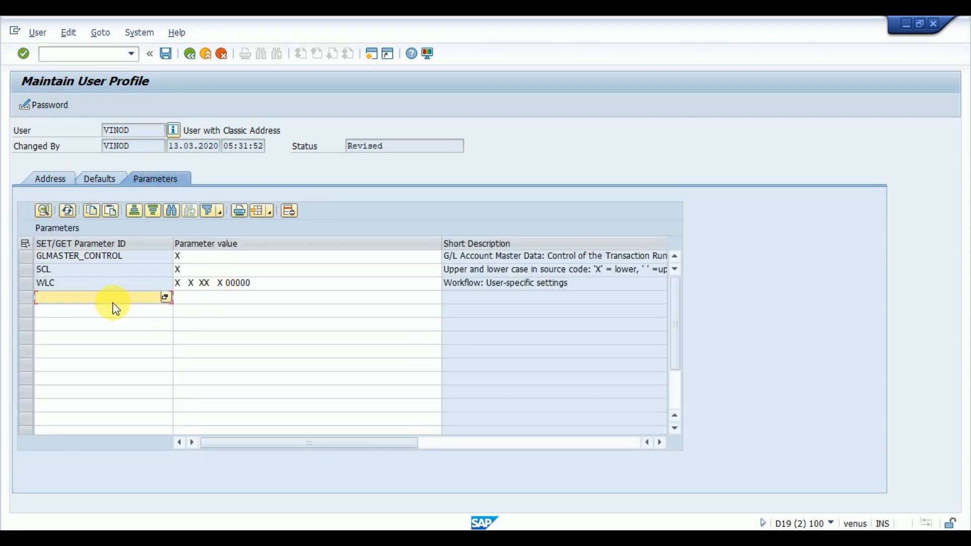
pyautogui.moveTo(226, 328)
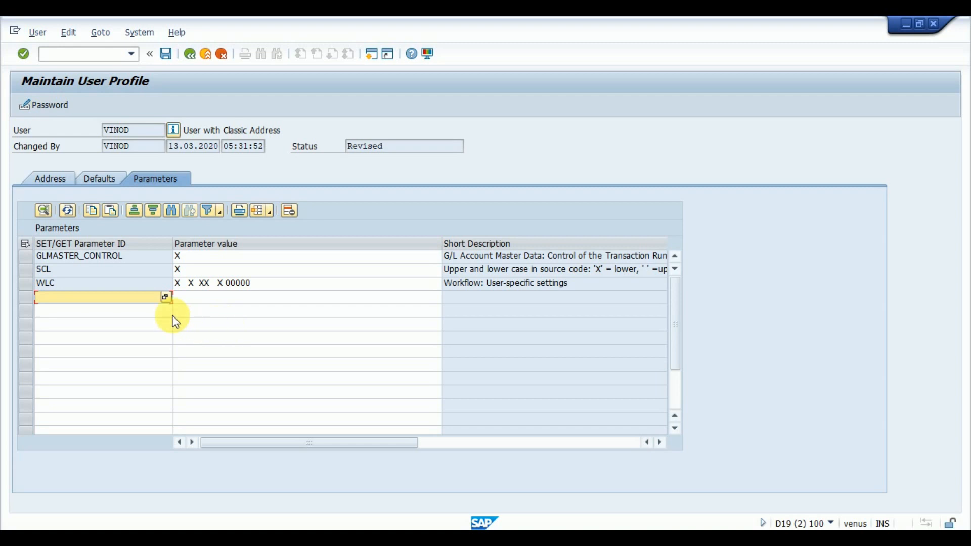
pyautogui.moveTo(193, 333)
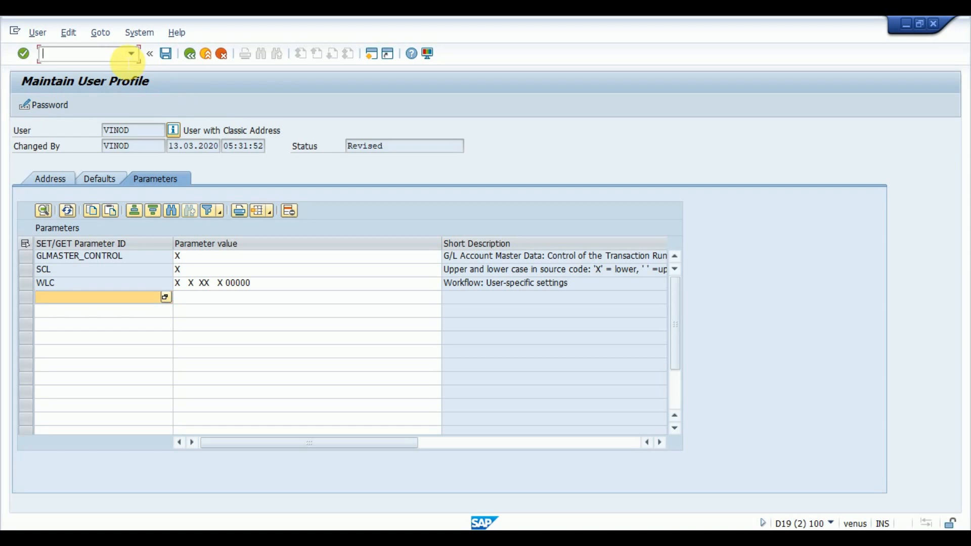
# Launch VA01 via /oVA01 and view Sales Organization's technical information.
pyautogui.write('/')
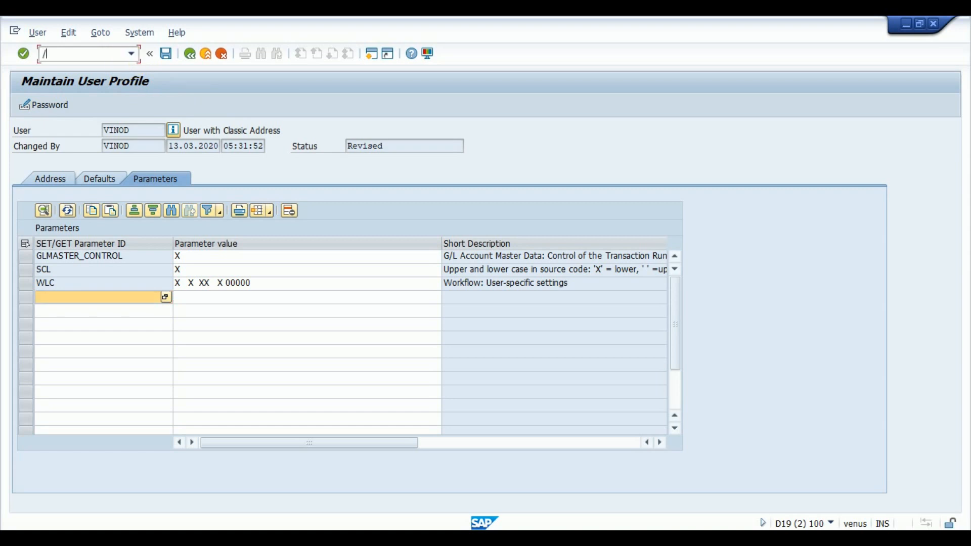
pyautogui.write('ova01')
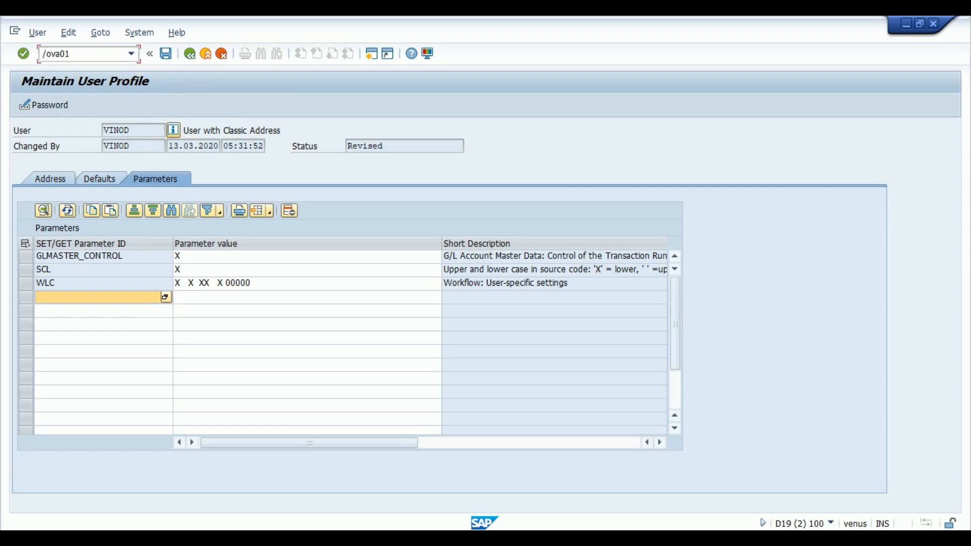
pyautogui.click(86, 54)
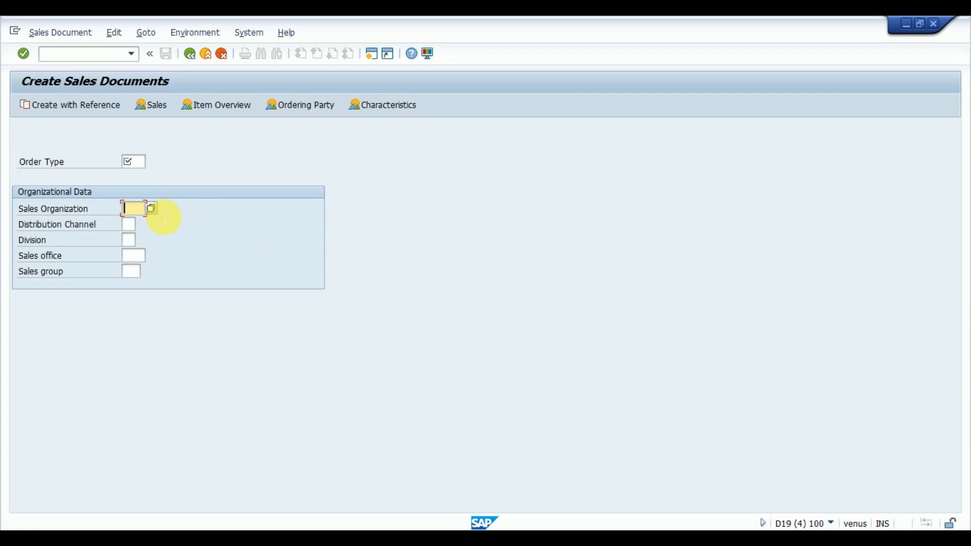
pyautogui.moveTo(267, 266)
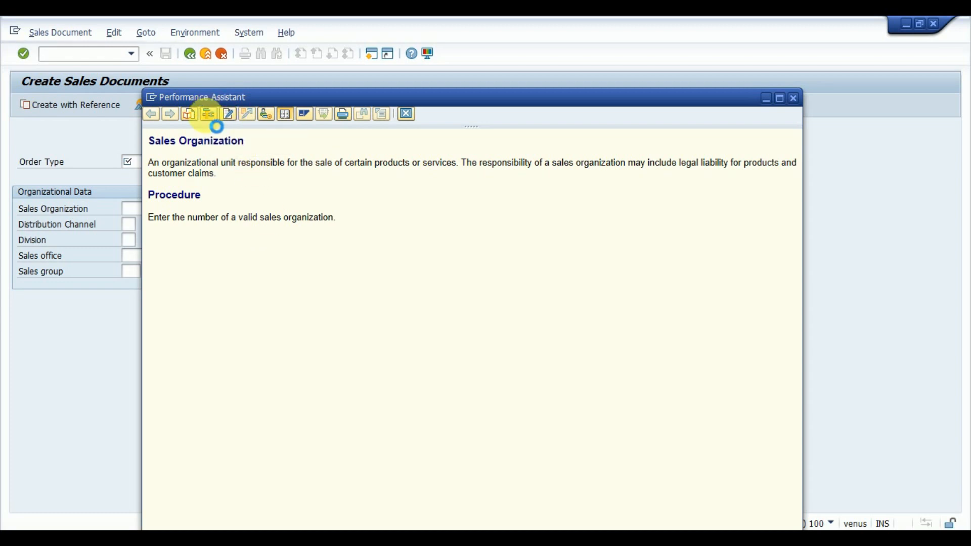
pyautogui.click(208, 113)
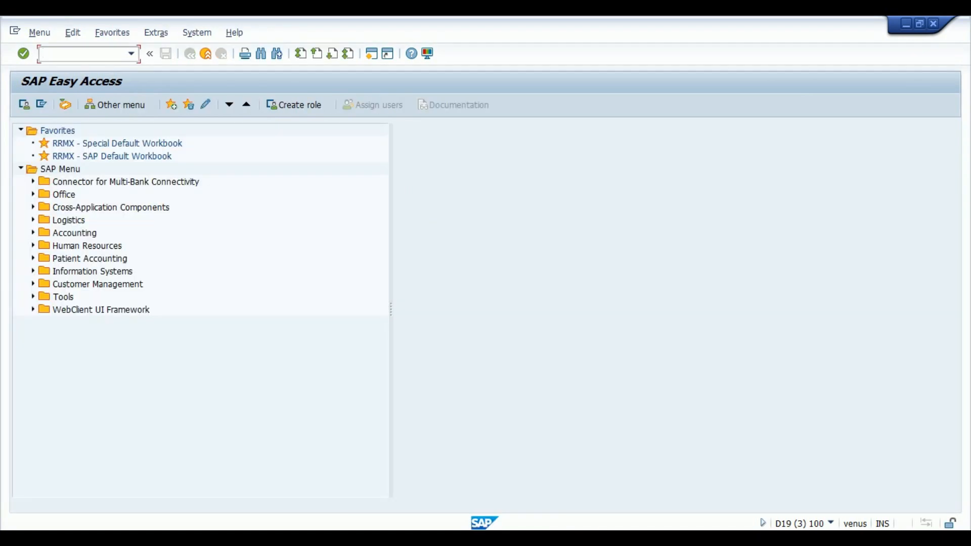
# Enter parameter VKO and pick value 1000 from the suggestions.
pyautogui.write('VKO')
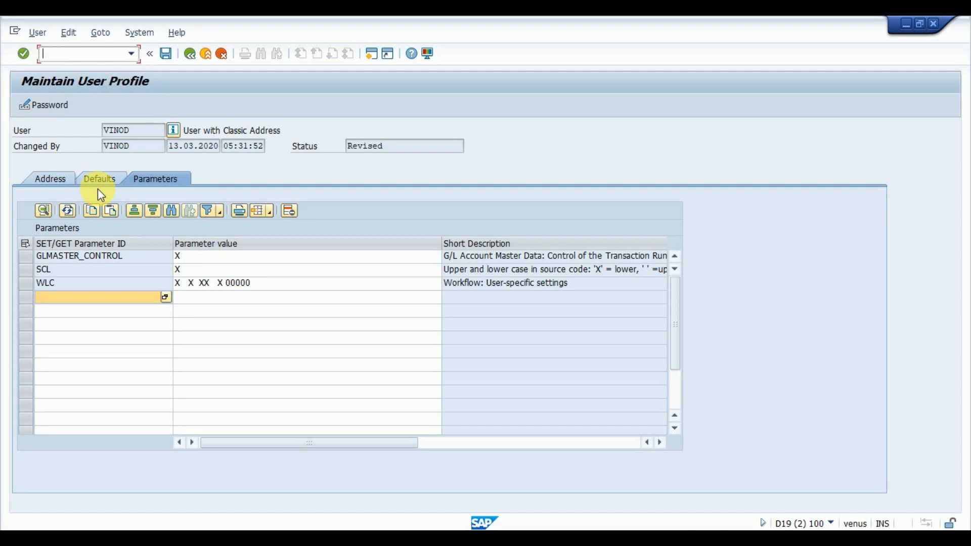
pyautogui.write('VKO')
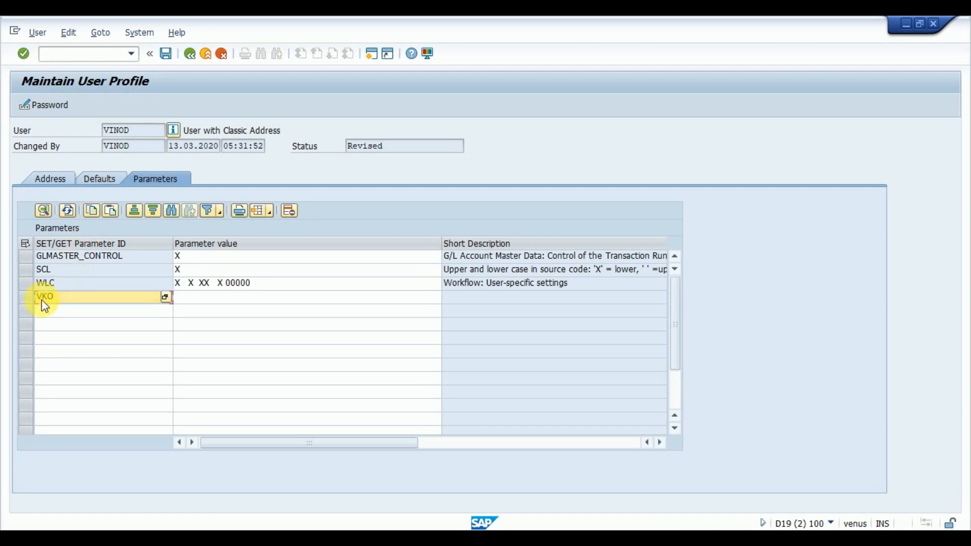
pyautogui.write('100')
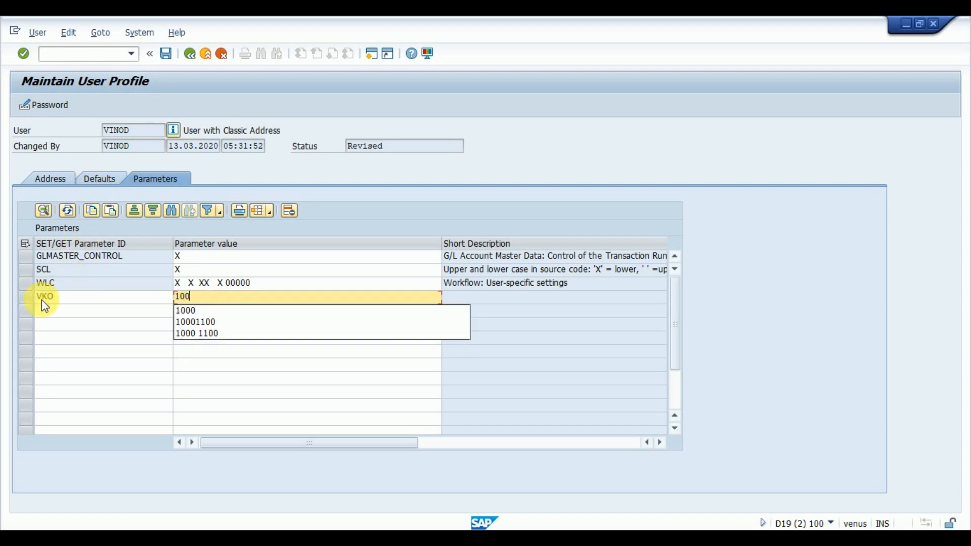
pyautogui.click(186, 310)
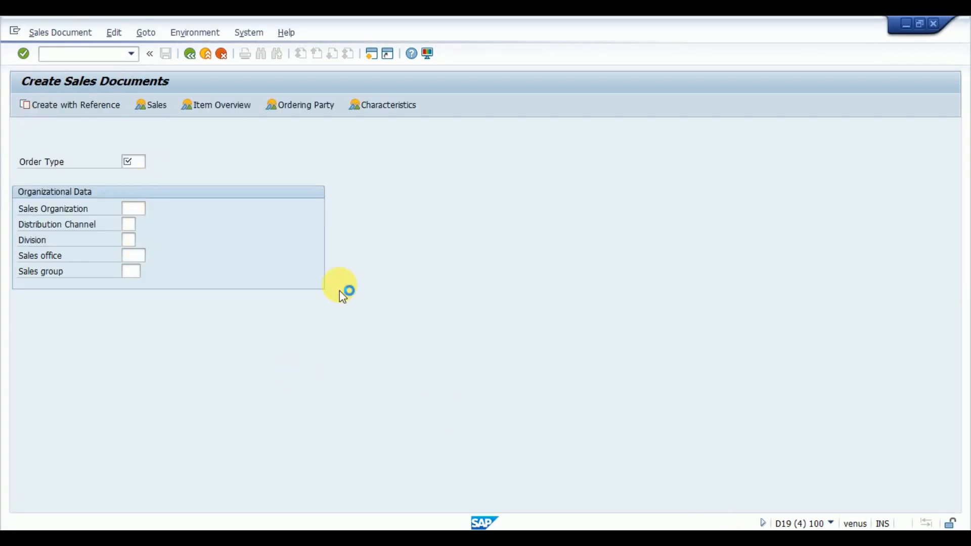
# Look up Distribution Channel's parameter ID VTW in its technical information.
pyautogui.click(128, 223)
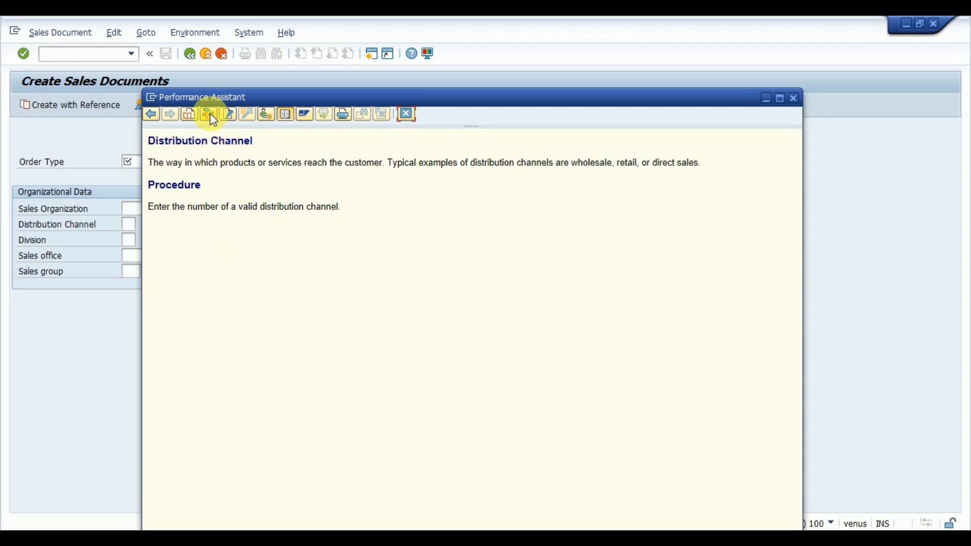
pyautogui.click(207, 114)
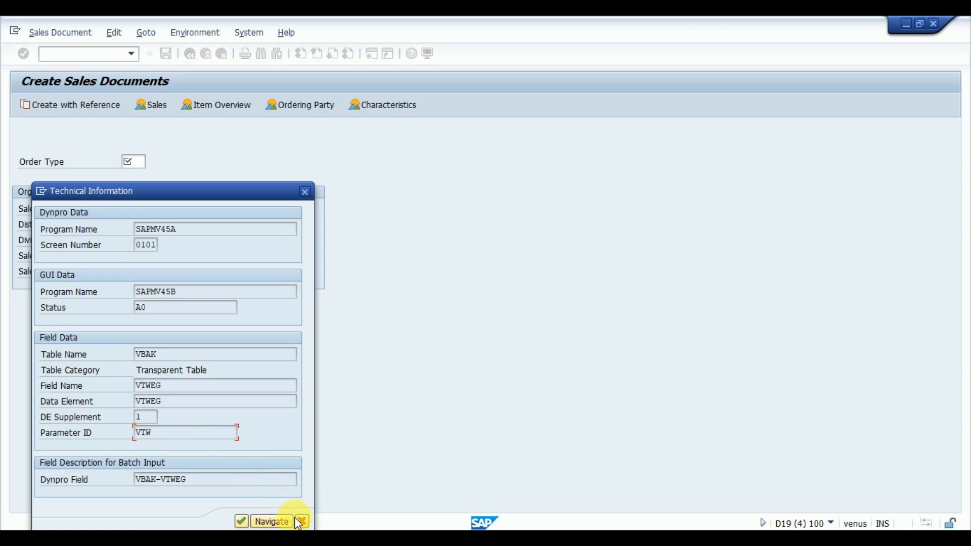
pyautogui.click(301, 521)
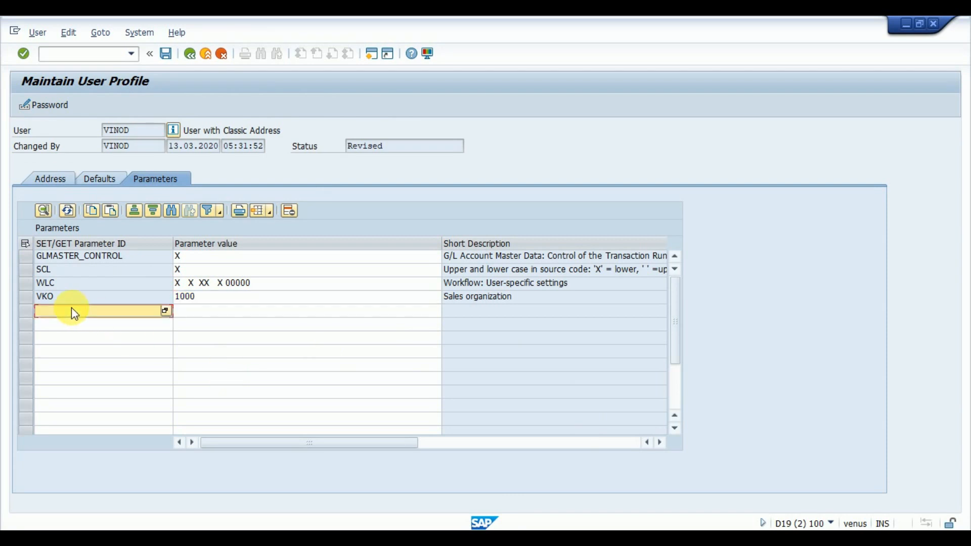
# Add parameter VTW with value 10 to the profile.
pyautogui.write('VTW')
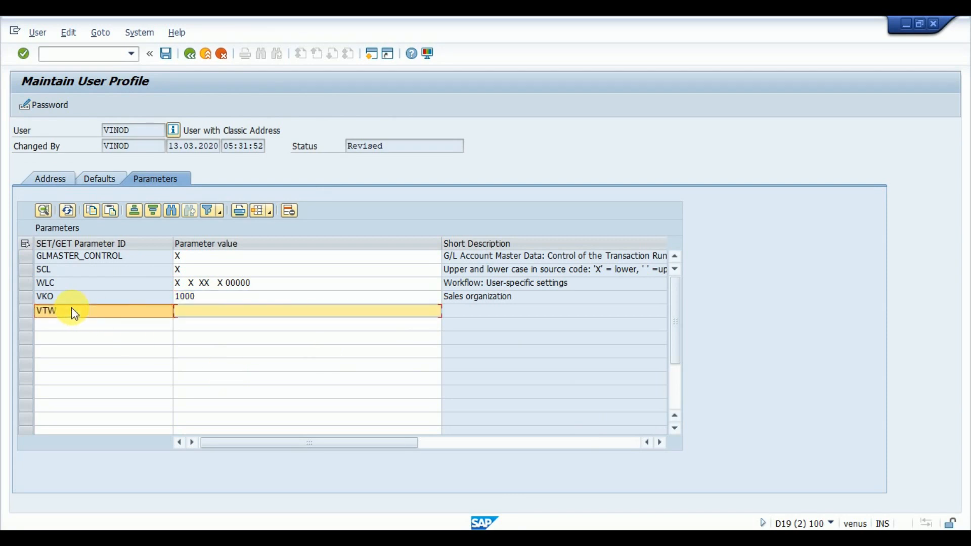
pyautogui.write('10')
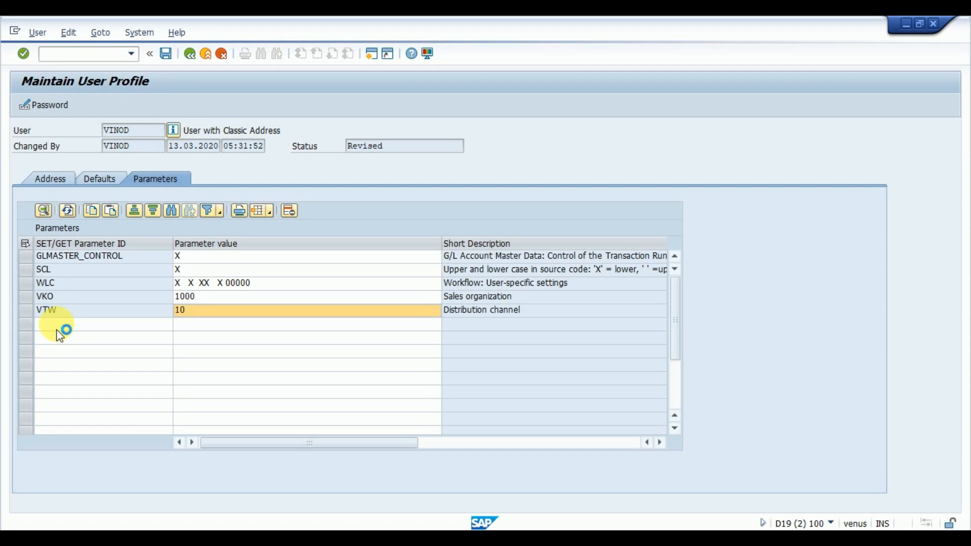
pyautogui.click(99, 323)
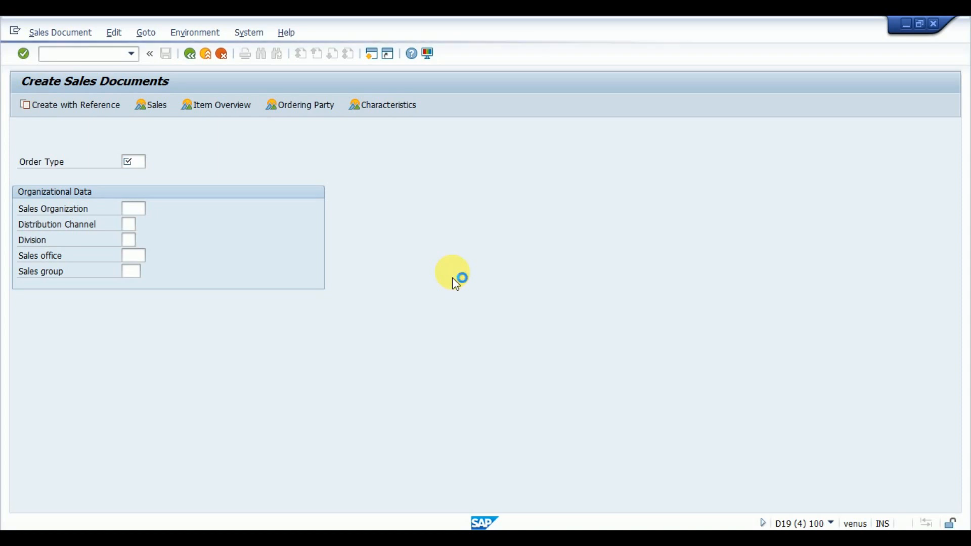
# Check Division's parameter ID and add SPA with value 00.
pyautogui.click(130, 240)
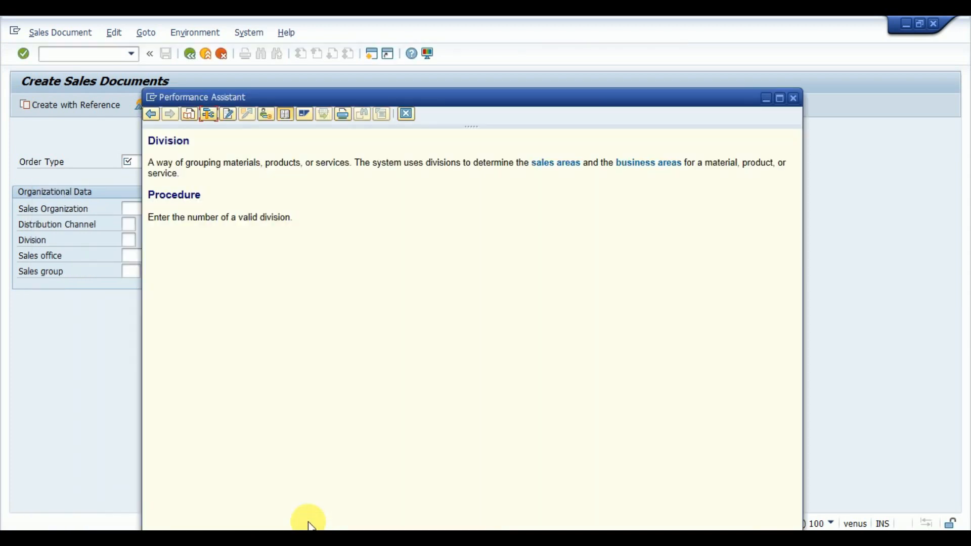
pyautogui.click(792, 97)
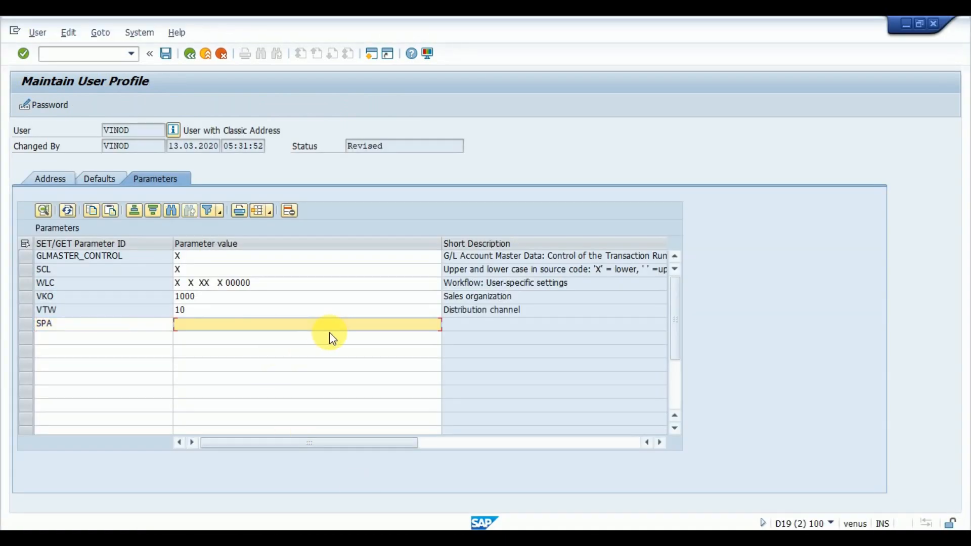
pyautogui.write('00')
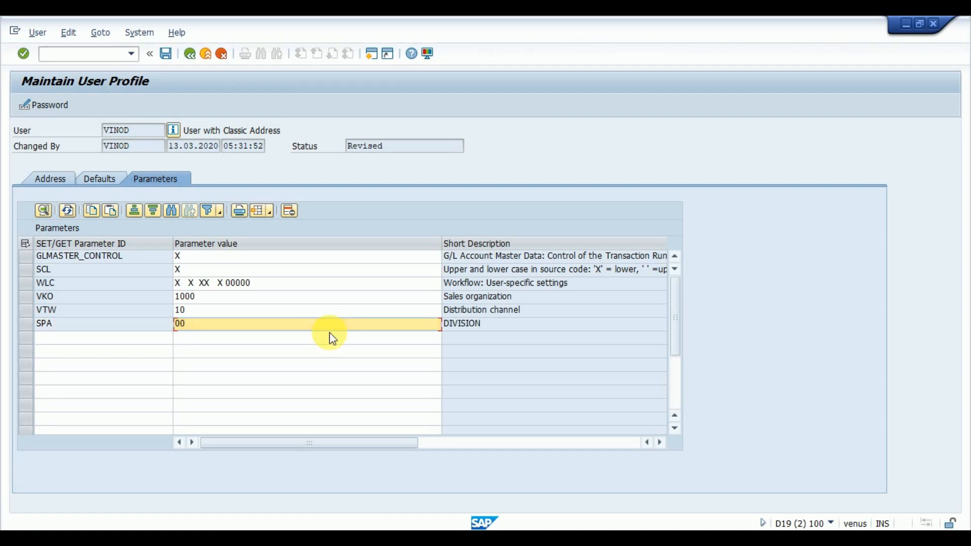
pyautogui.moveTo(297, 303)
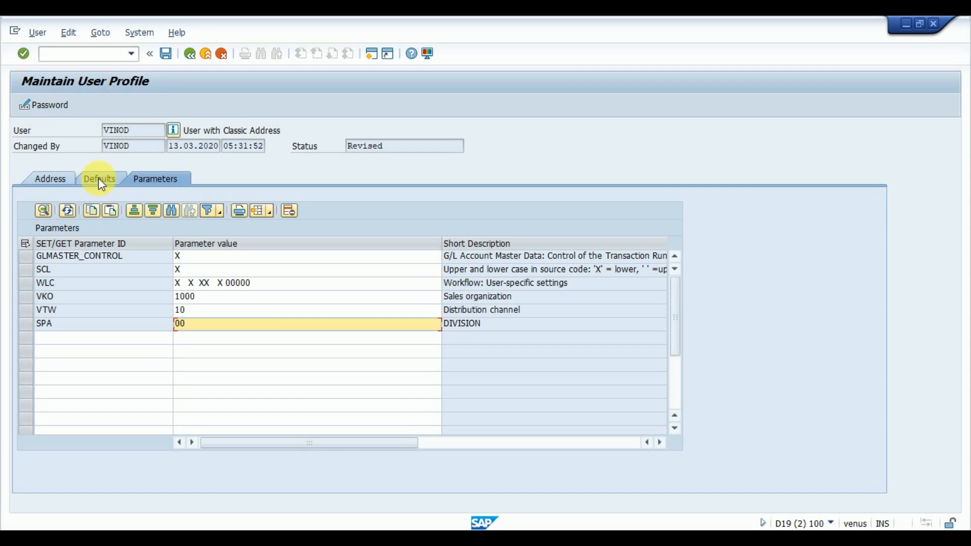
pyautogui.click(100, 179)
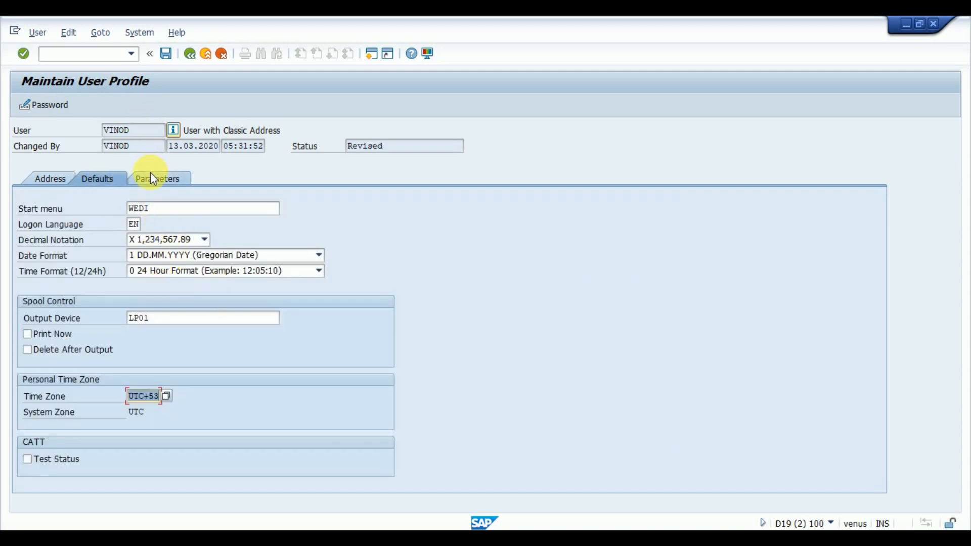
# Return to the Parameters tab and save the user profile.
pyautogui.click(157, 178)
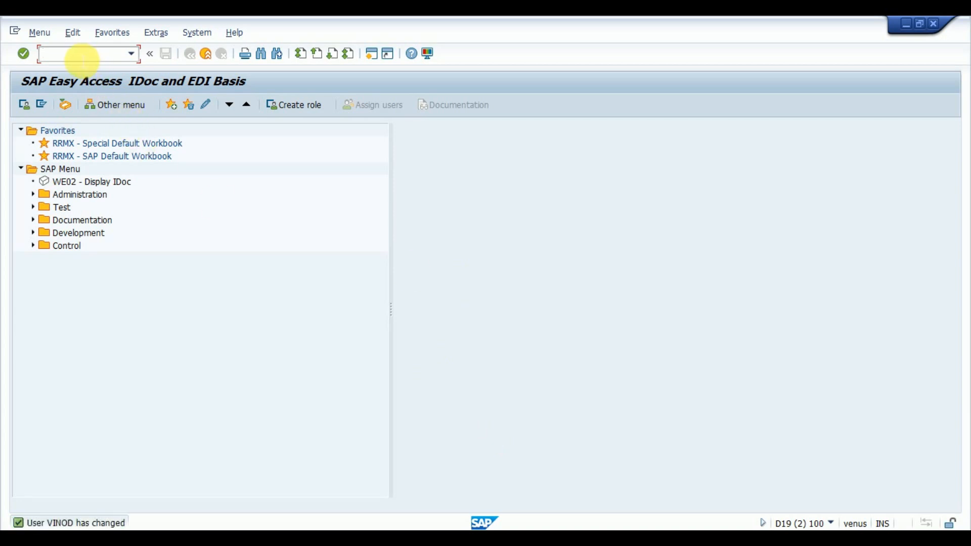
pyautogui.write('va')
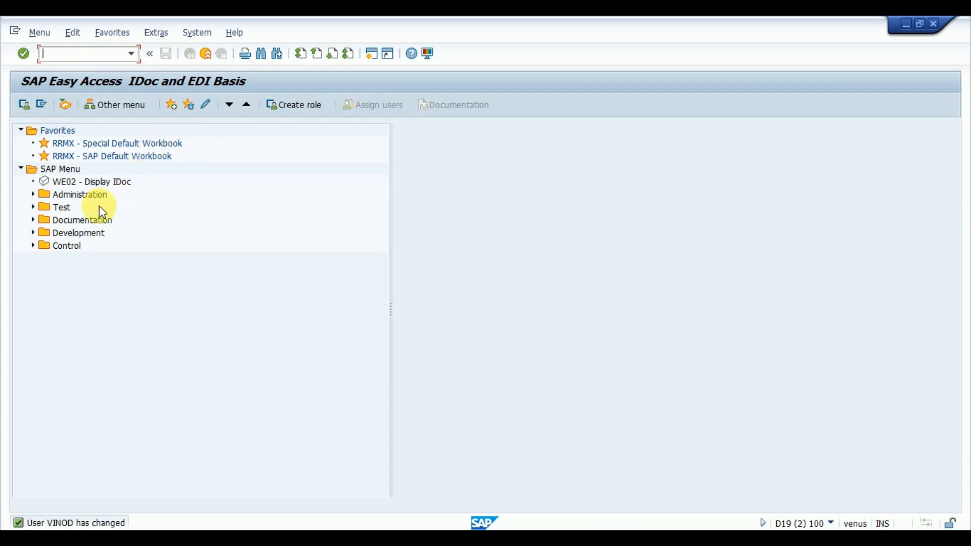
pyautogui.moveTo(123, 223)
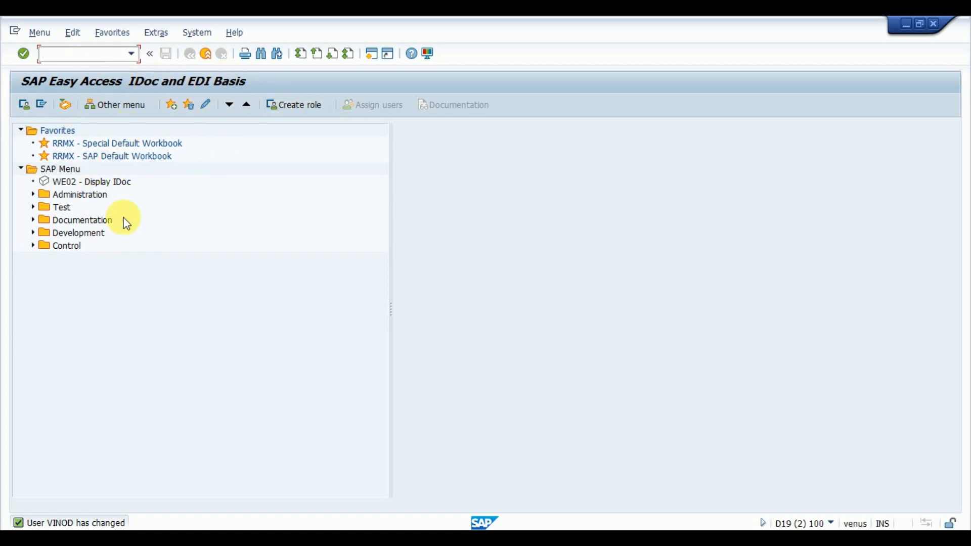
pyautogui.moveTo(430, 325)
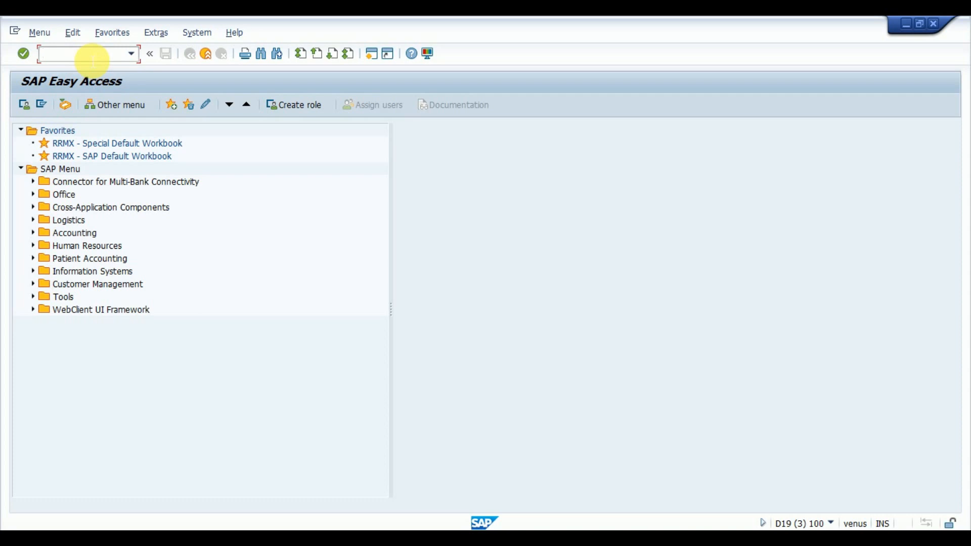
pyautogui.write('/i')
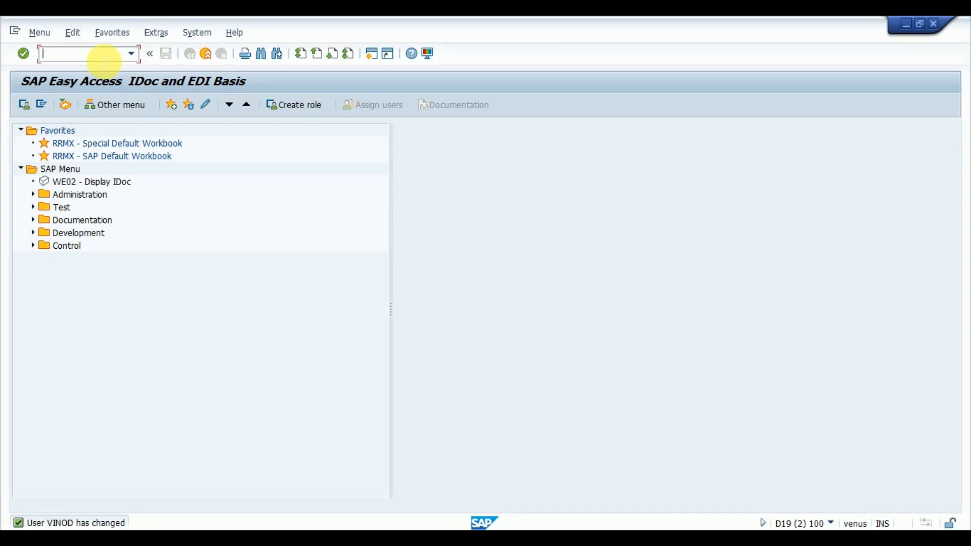
pyautogui.write('/n')
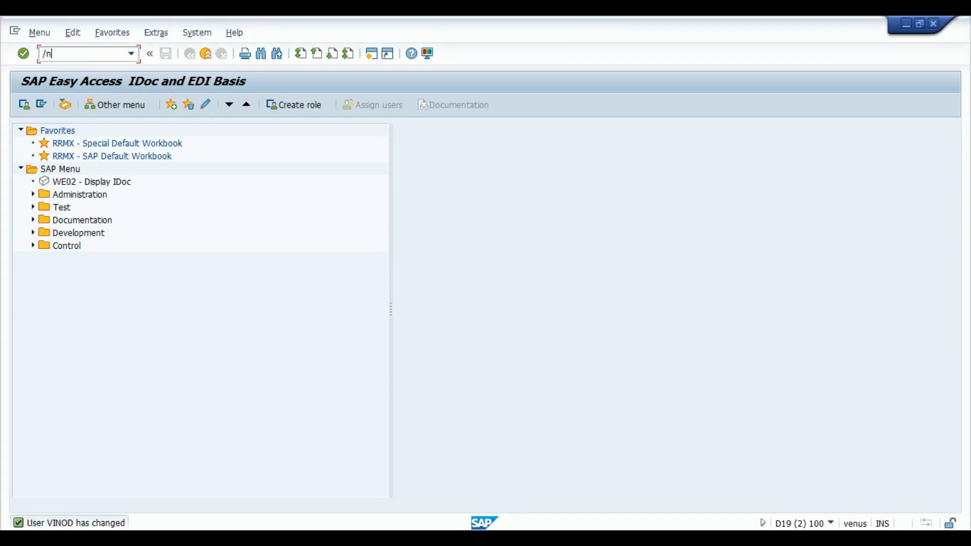
pyautogui.click(80, 54)
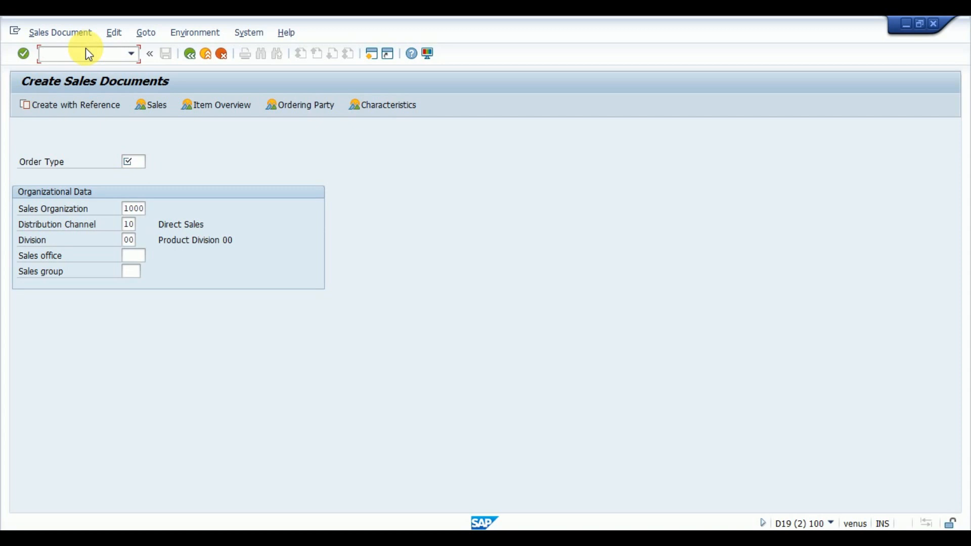
pyautogui.write('/nva')
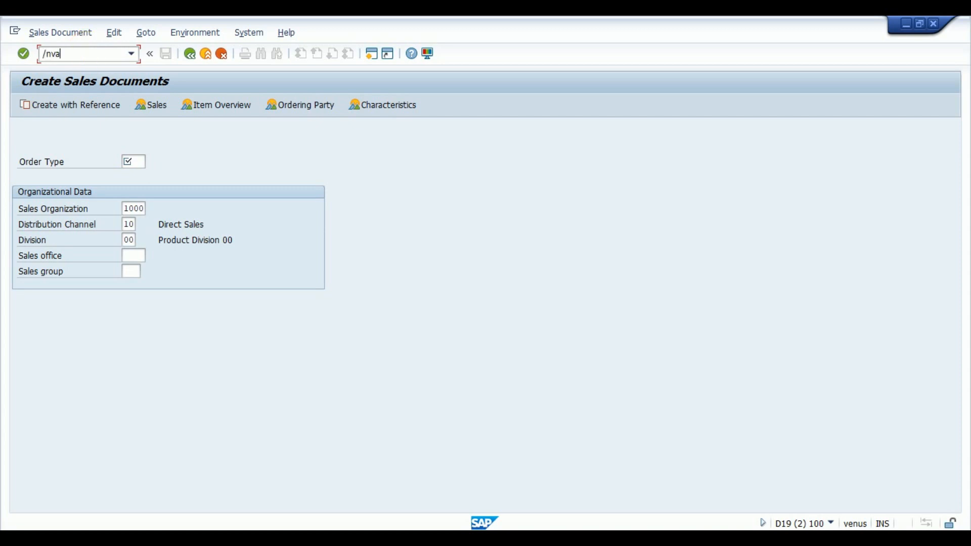
pyautogui.press('Enter')
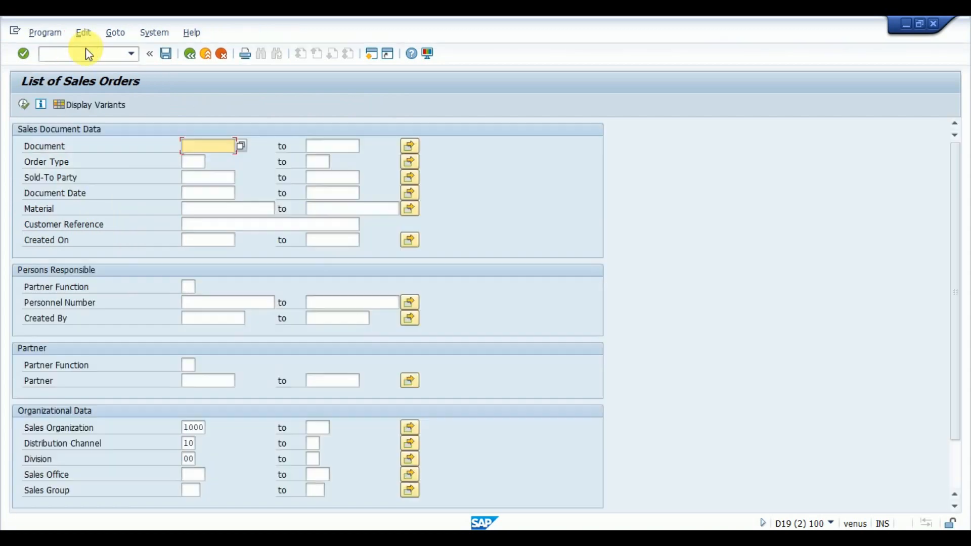
pyautogui.scroll(-3)
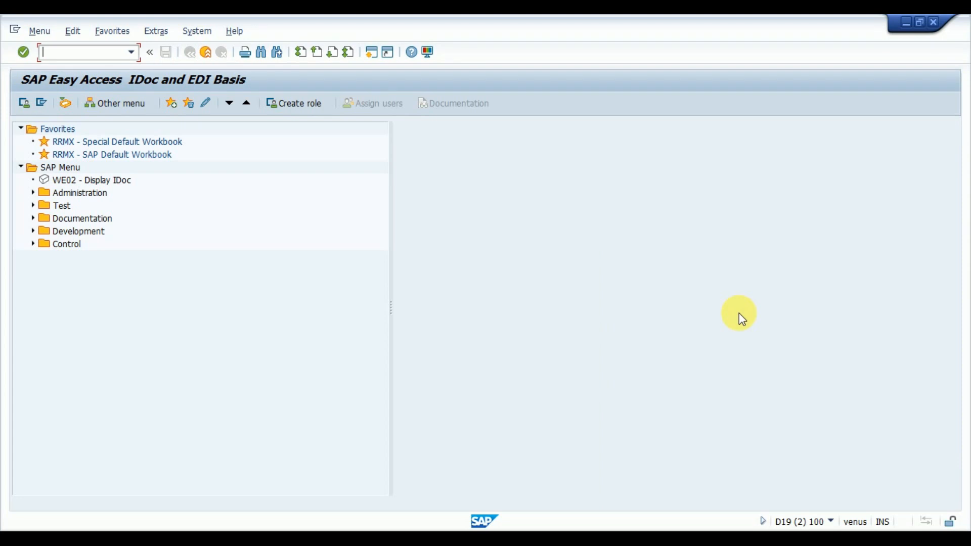
# Run SU3 and view parameters SPA 00, VKO 1000 and VTW 10.
pyautogui.write('su3')
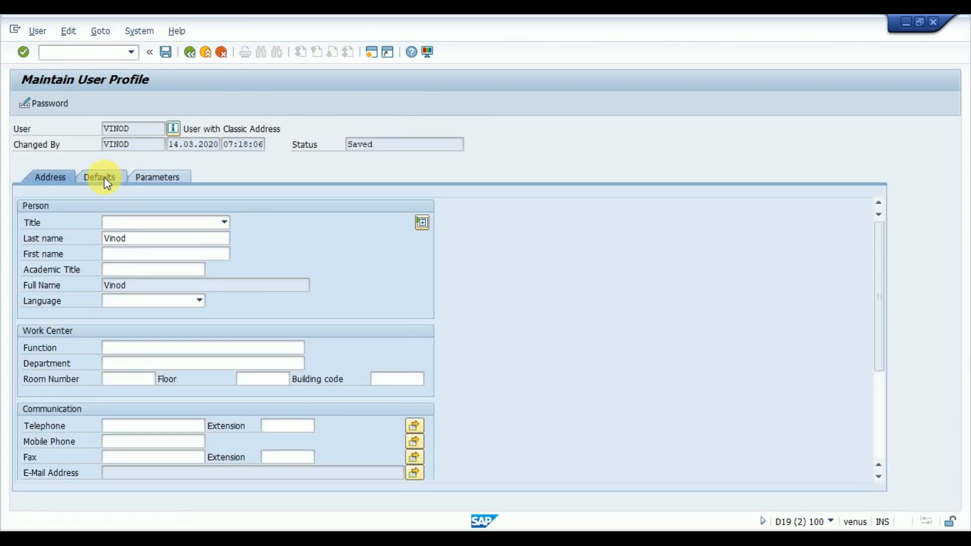
pyautogui.click(99, 177)
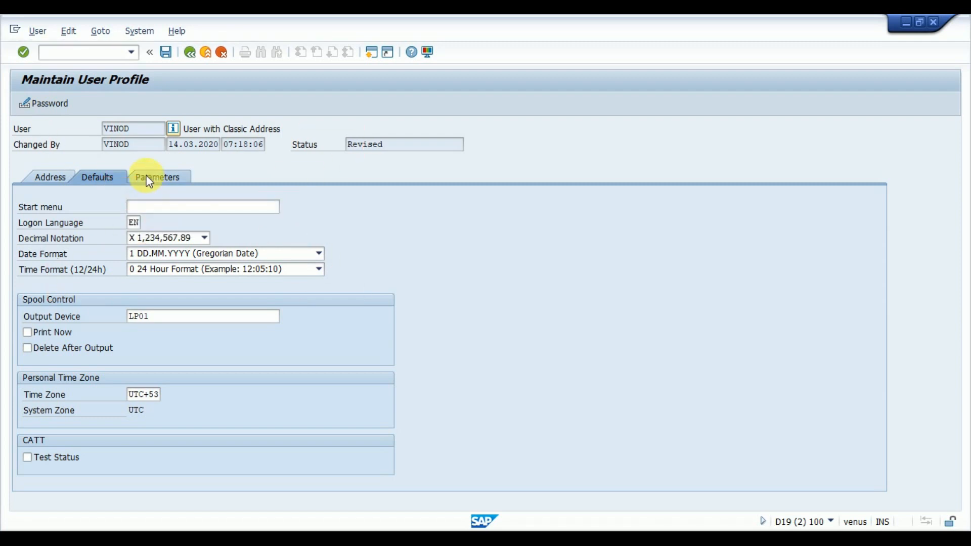
pyautogui.click(157, 177)
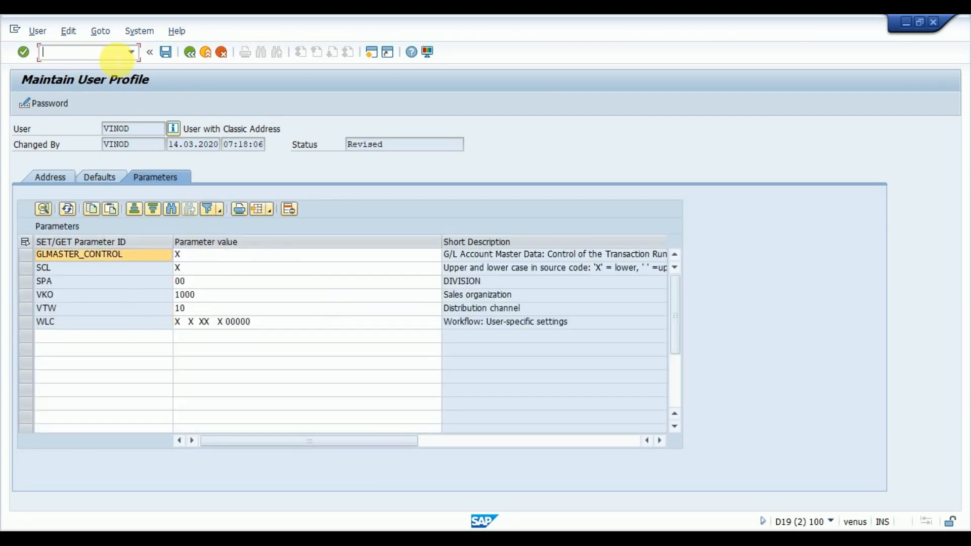
pyautogui.write('/omm0')
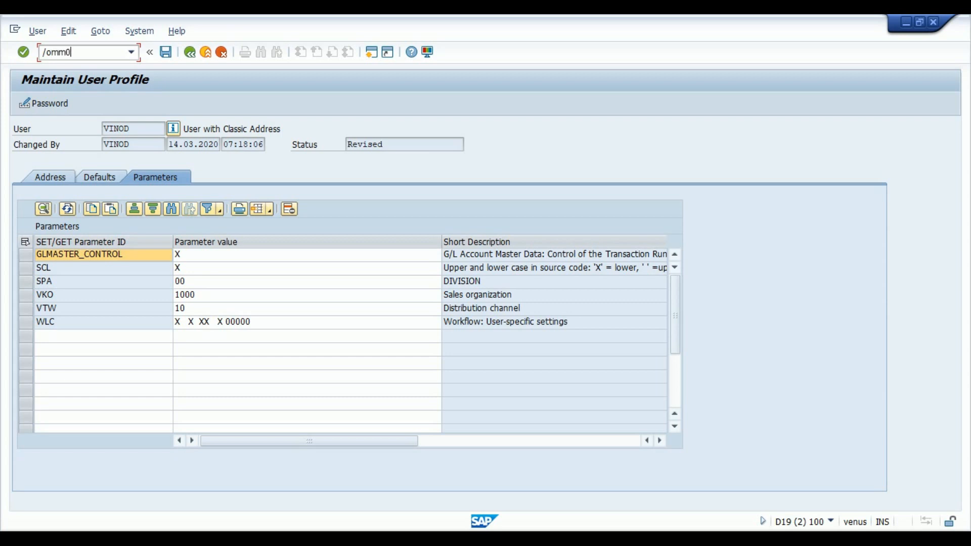
pyautogui.click(115, 52)
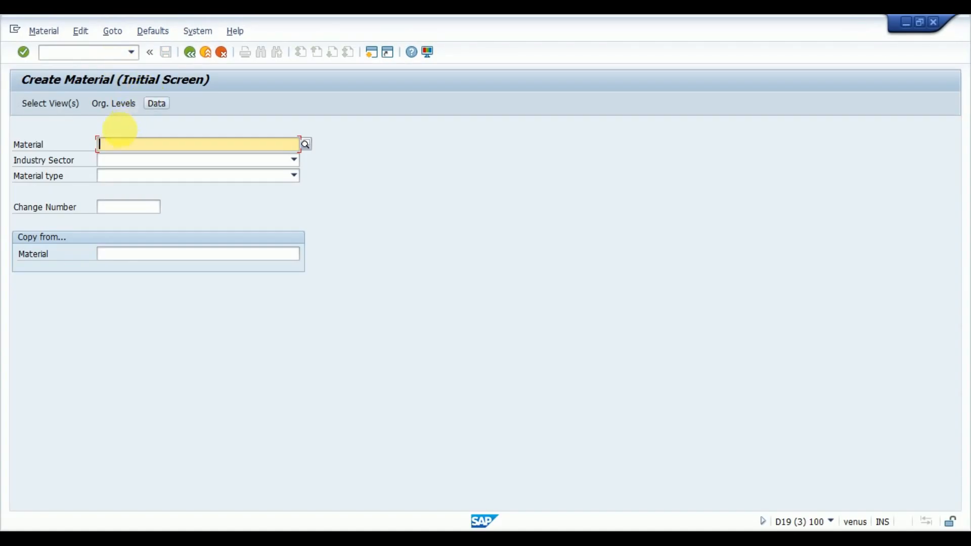
pyautogui.click(293, 160)
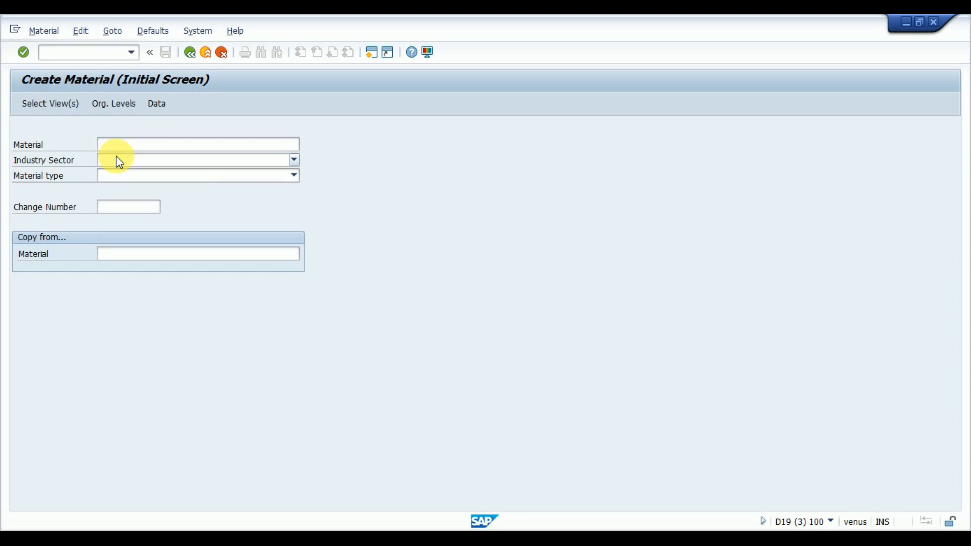
pyautogui.press('f1')
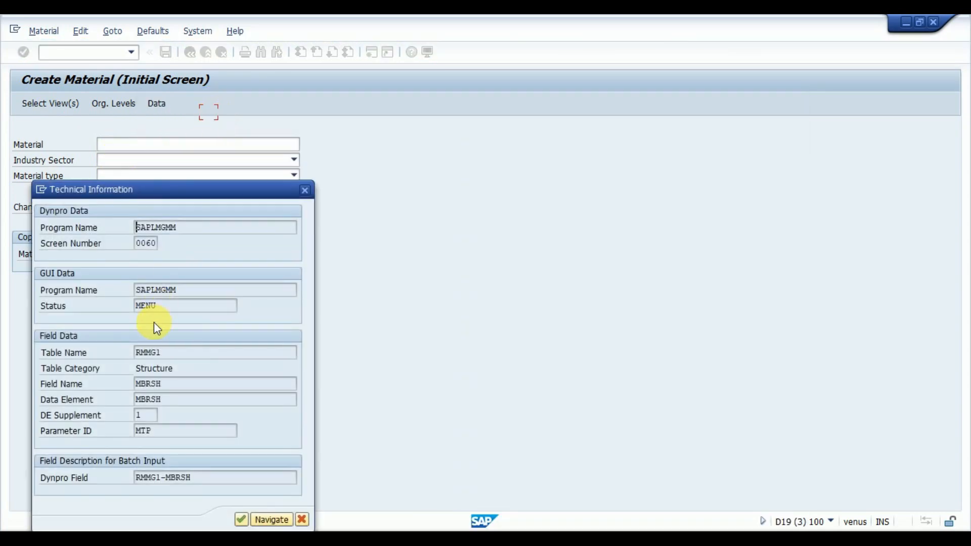
pyautogui.moveTo(171, 439)
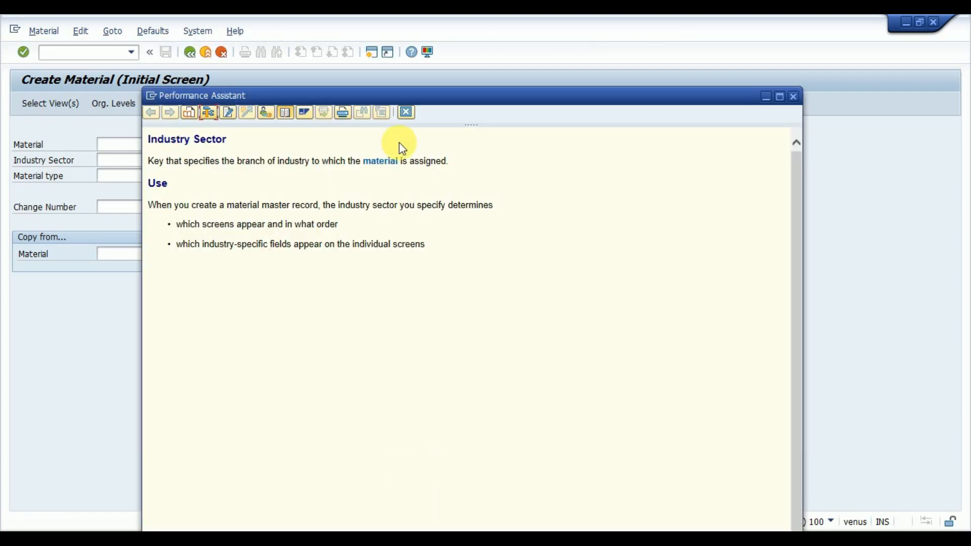
pyautogui.click(293, 160)
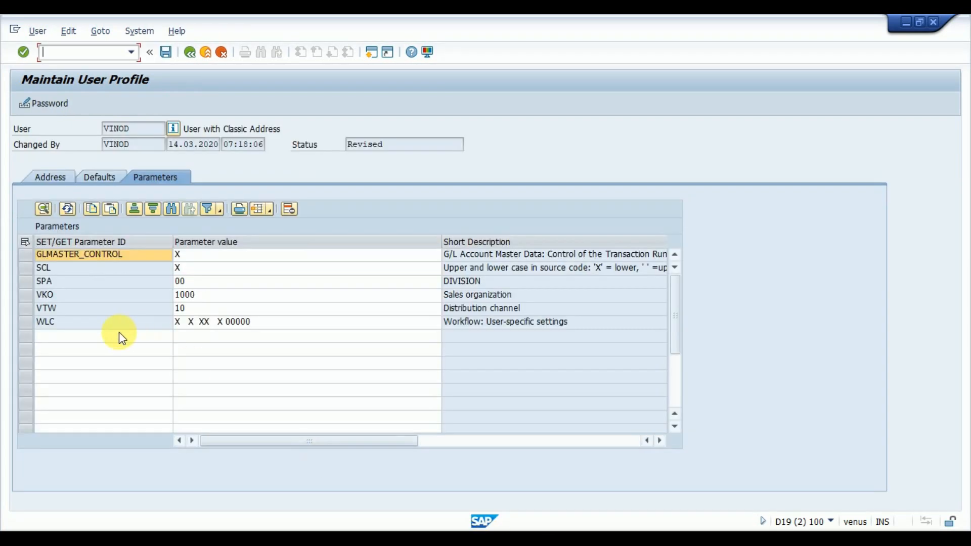
# Add parameter rows MTP = 1 and MTA = FERT, checking Material type's technical information.
pyautogui.click(80, 335)
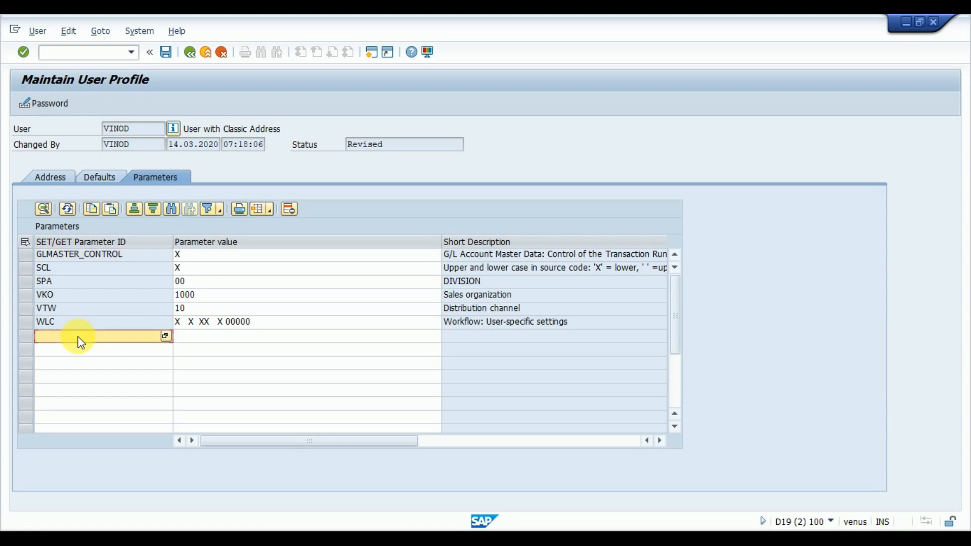
pyautogui.moveTo(257, 364)
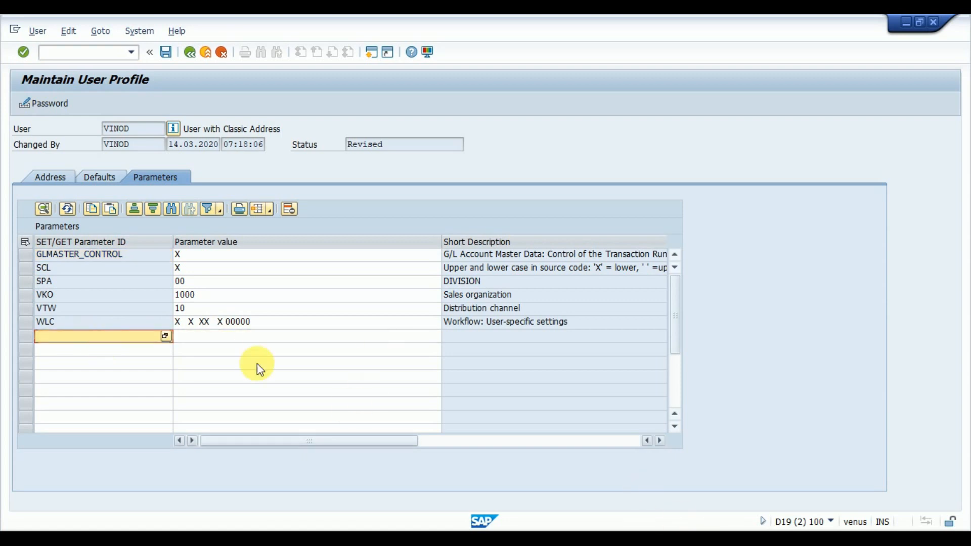
pyautogui.click(164, 336)
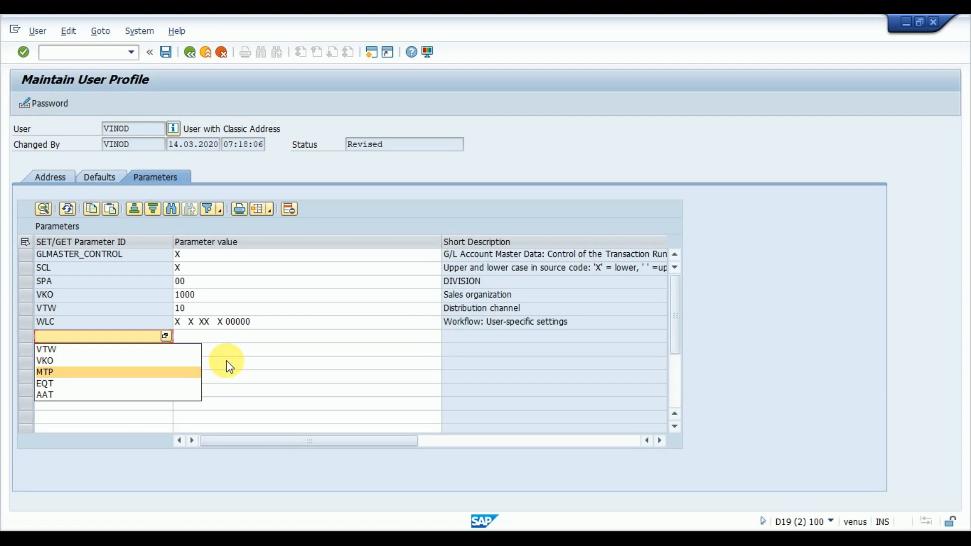
pyautogui.click(44, 372)
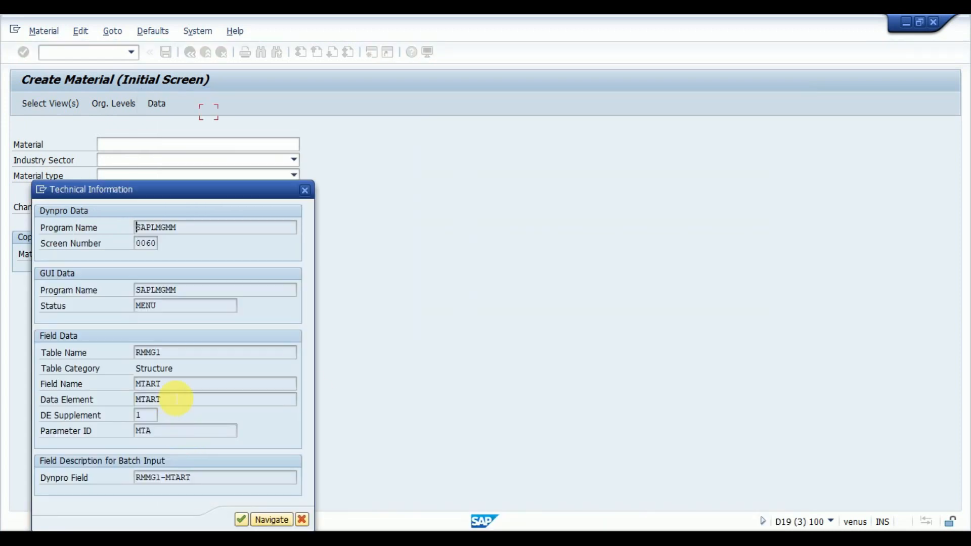
pyautogui.moveTo(436, 447)
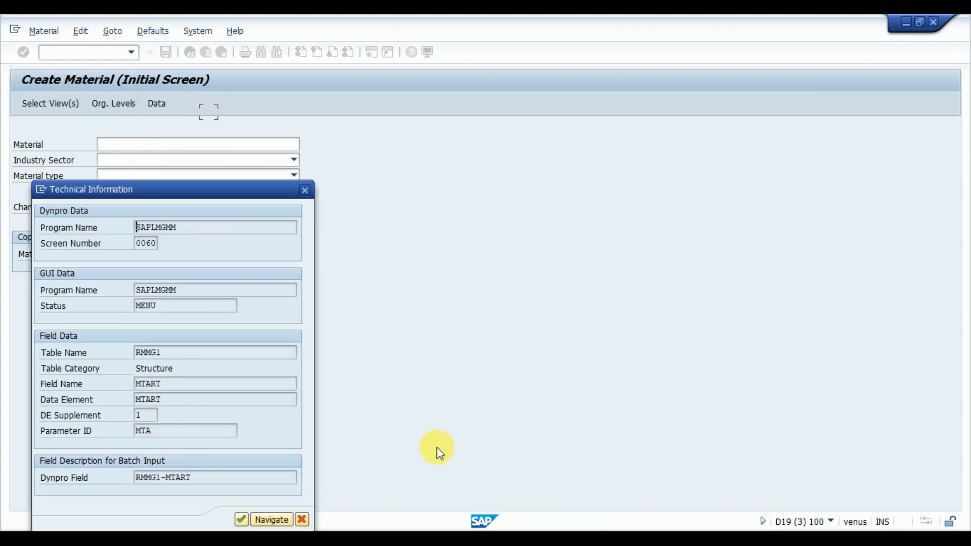
pyautogui.click(411, 52)
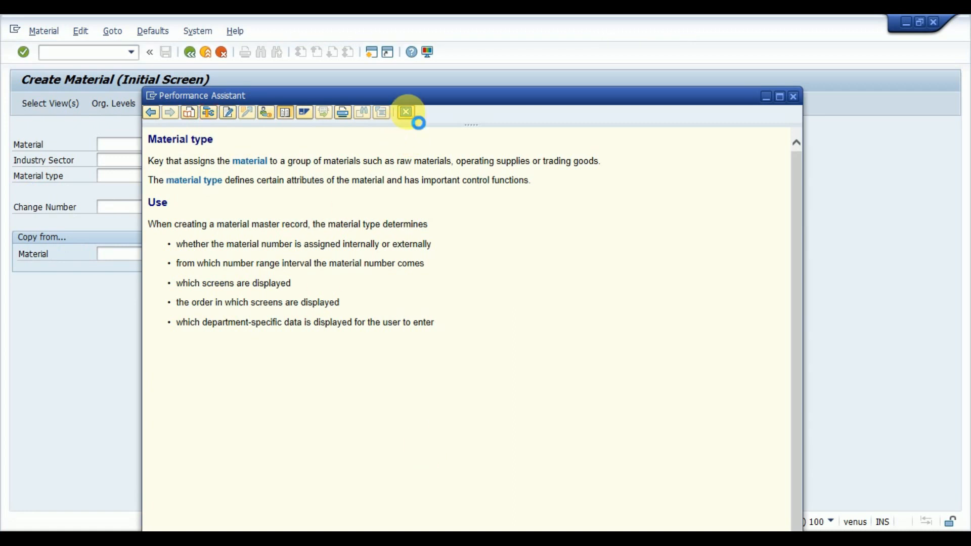
pyautogui.click(405, 112)
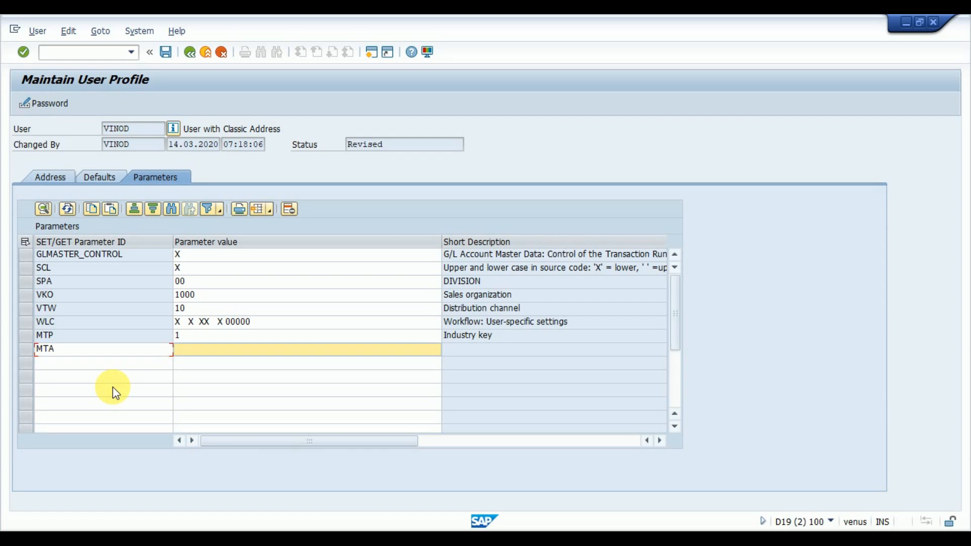
pyautogui.write('FERT')
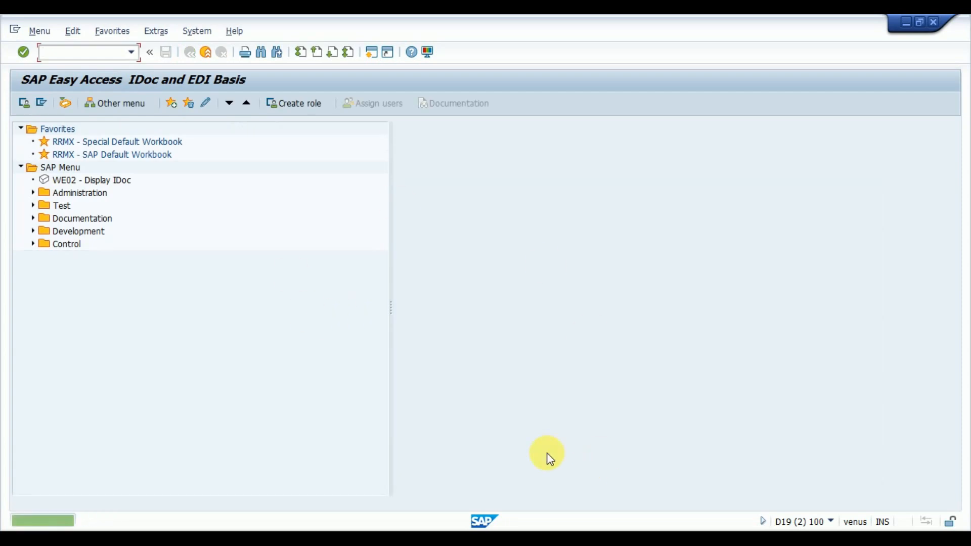
# Return to the SAP start screen, reopen SAP Easy Access, and enter /n in the command field.
pyautogui.click(84, 52)
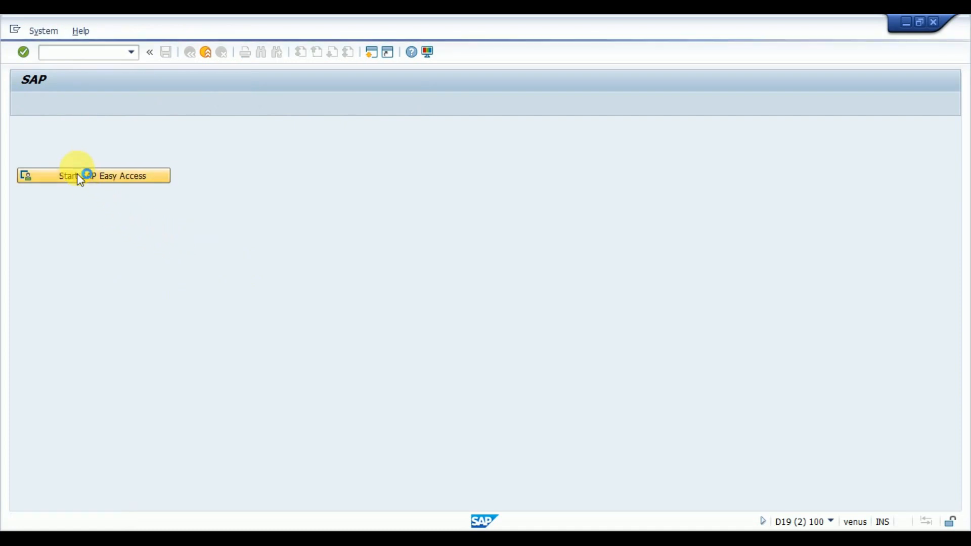
pyautogui.click(93, 175)
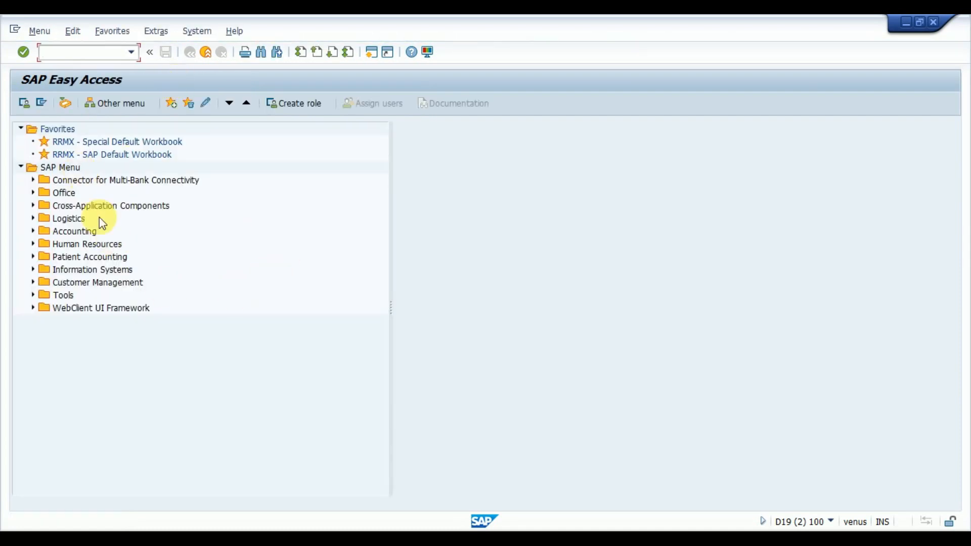
pyautogui.moveTo(155, 364)
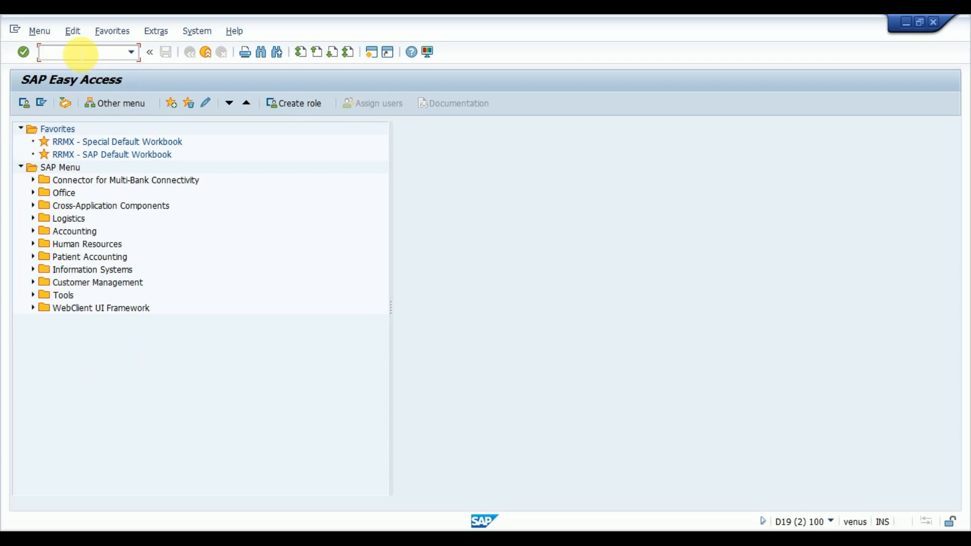
pyautogui.write('/n')
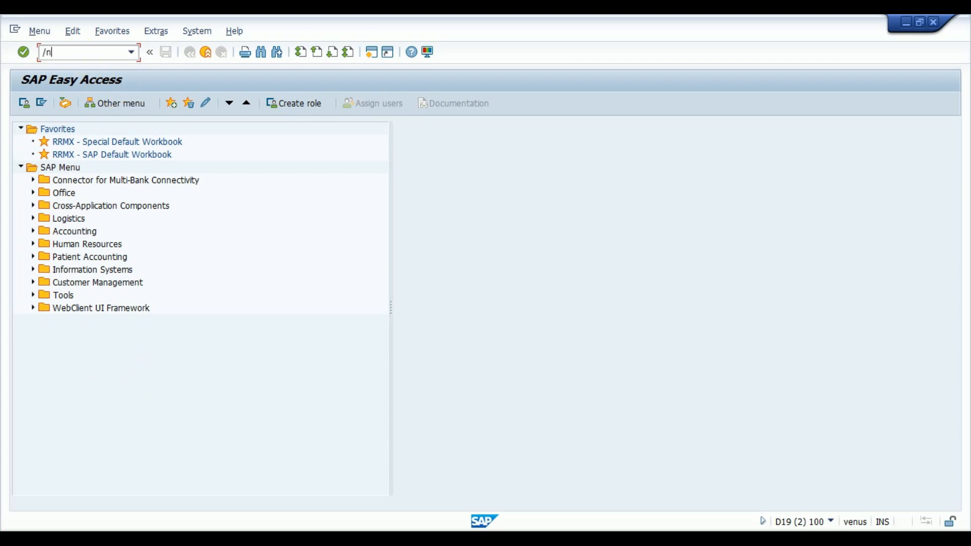